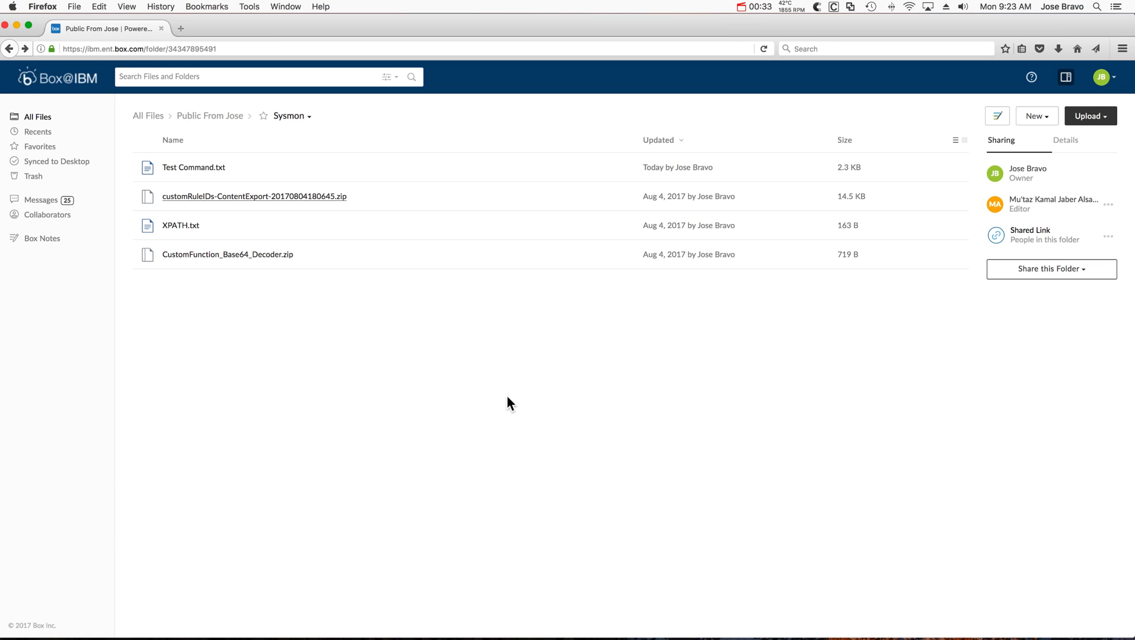
{"action": "mouse_move", "coordinate": [243, 242]}
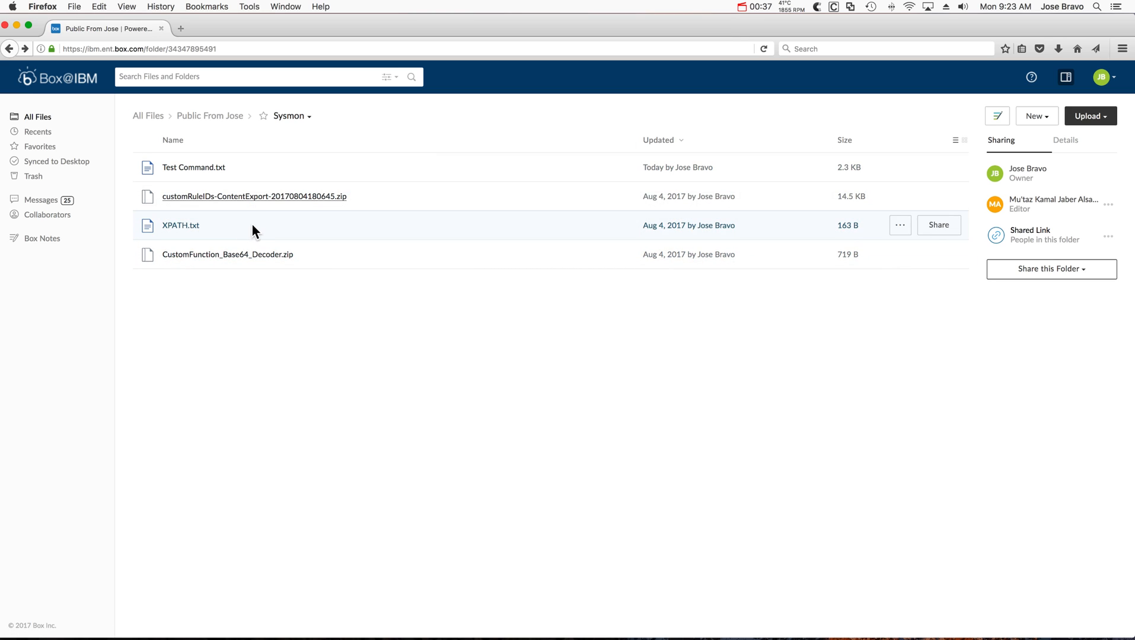
{"action": "mouse_move", "coordinate": [228, 212]}
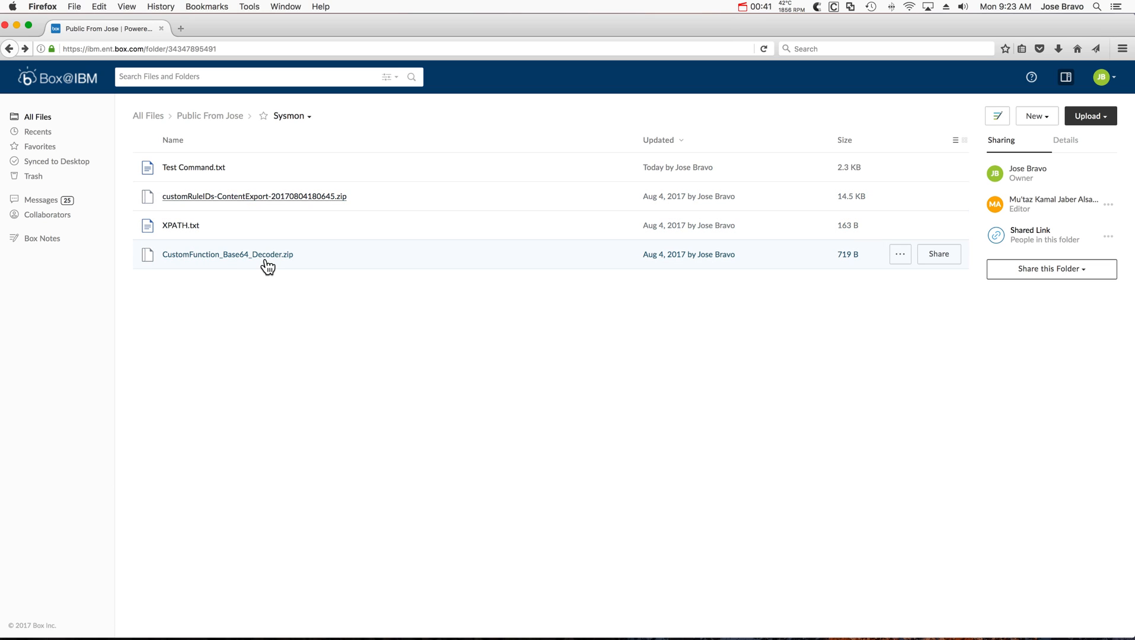
{"action": "mouse_move", "coordinate": [232, 267]}
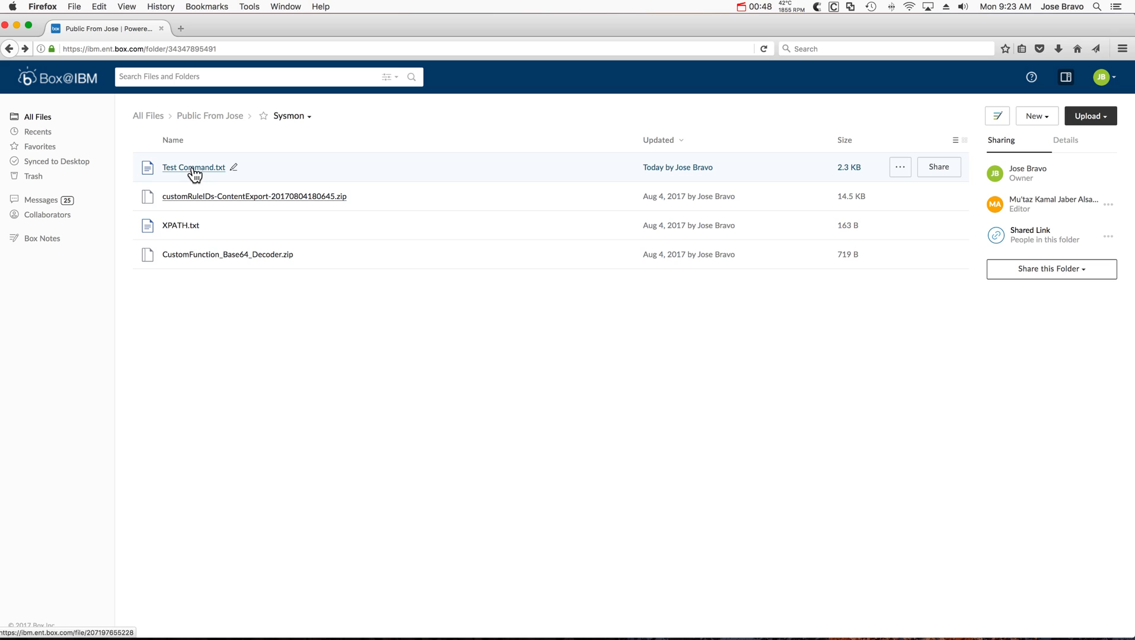
{"action": "mouse_move", "coordinate": [205, 175]}
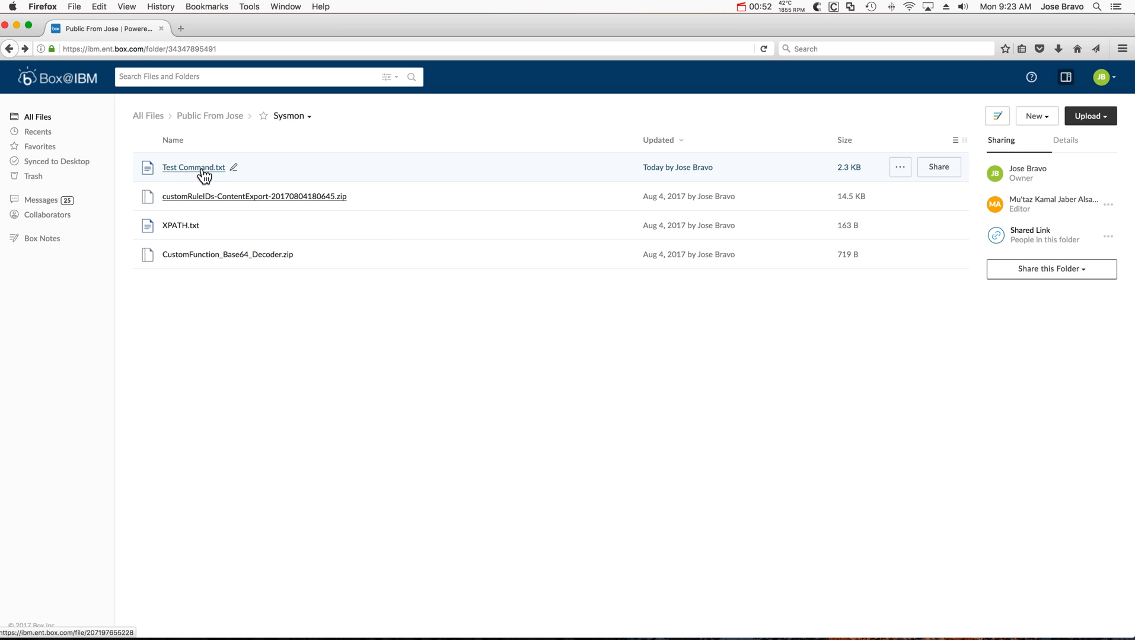
{"action": "mouse_move", "coordinate": [185, 232]}
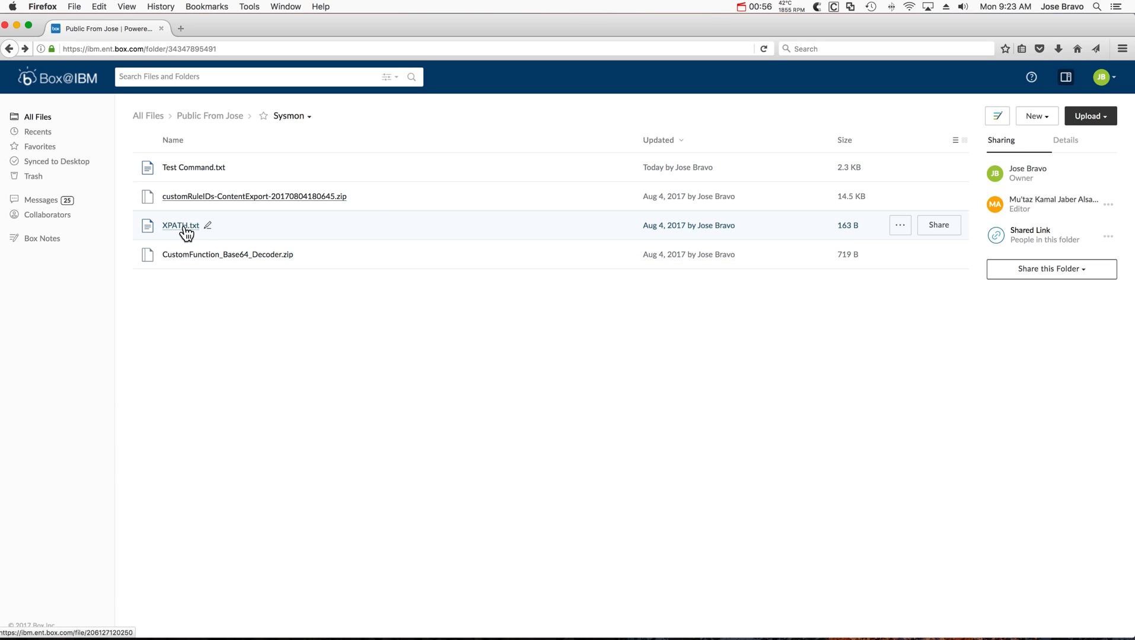
{"action": "mouse_move", "coordinate": [469, 172]}
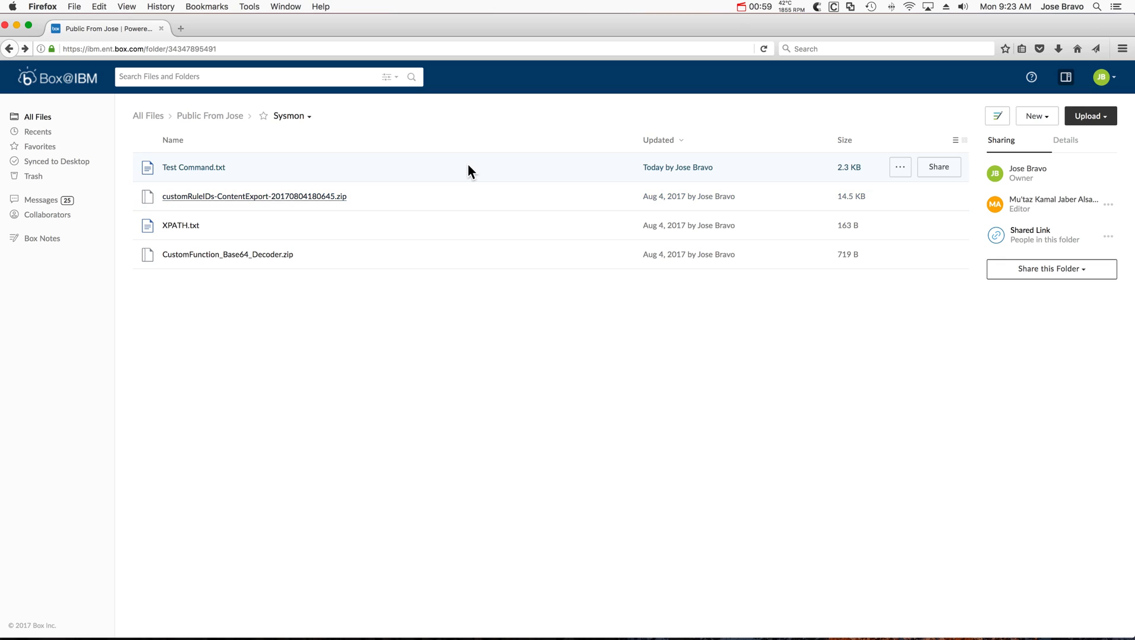
{"action": "mouse_move", "coordinate": [470, 185]}
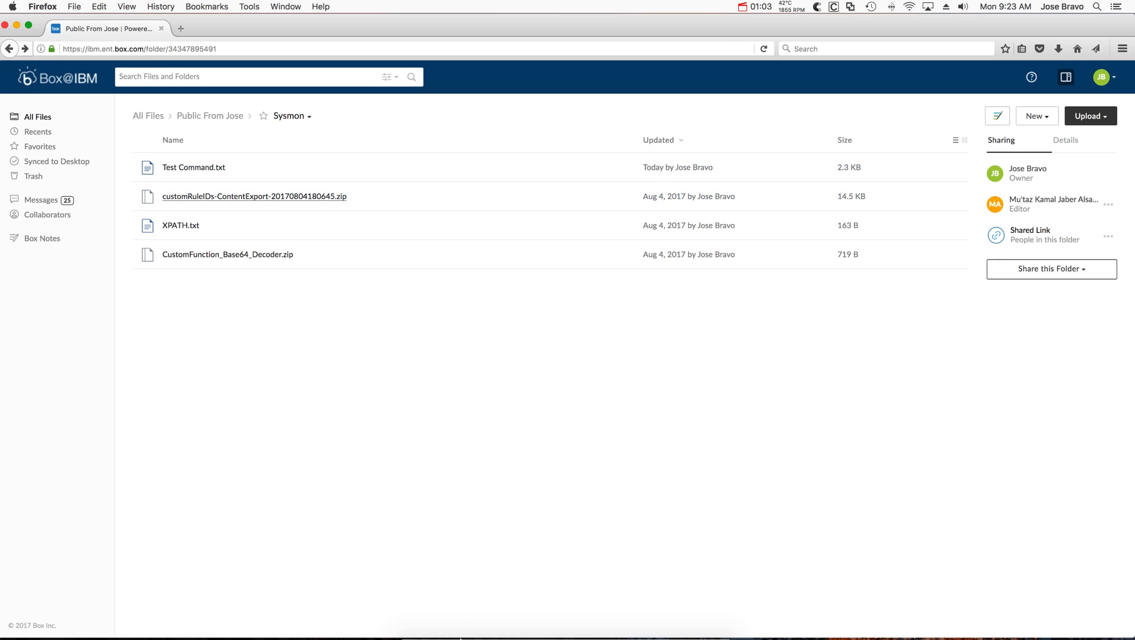
- Bring up QRadar and open the WindowsAuthServer entry from the Log Sources list
{"action": "left_click", "coordinate": [484, 623]}
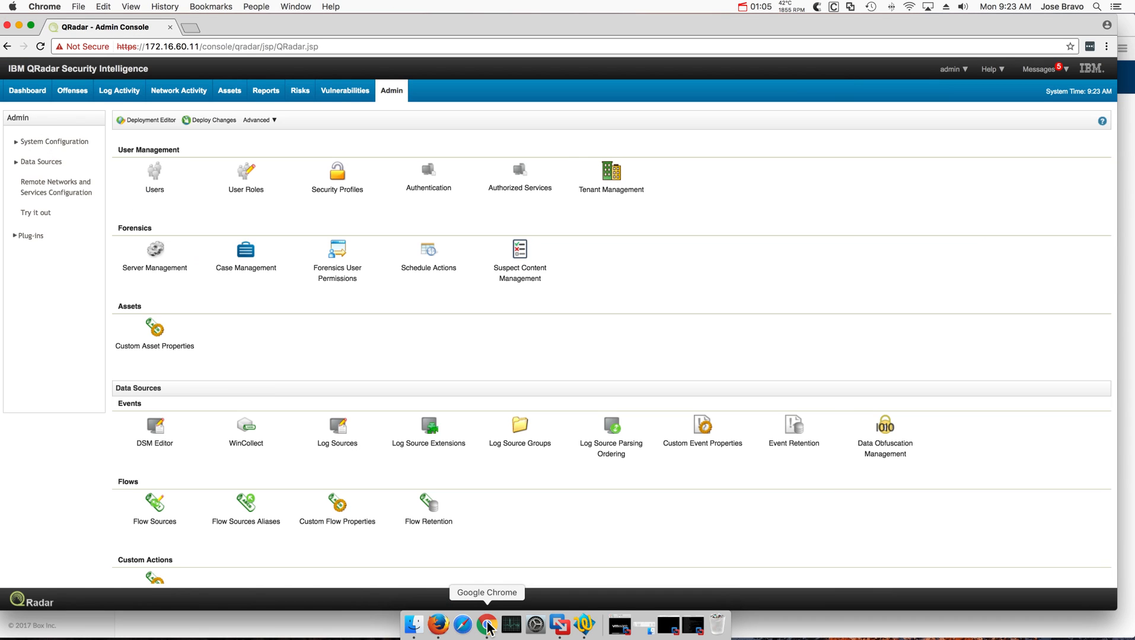
{"action": "left_click", "coordinate": [337, 431]}
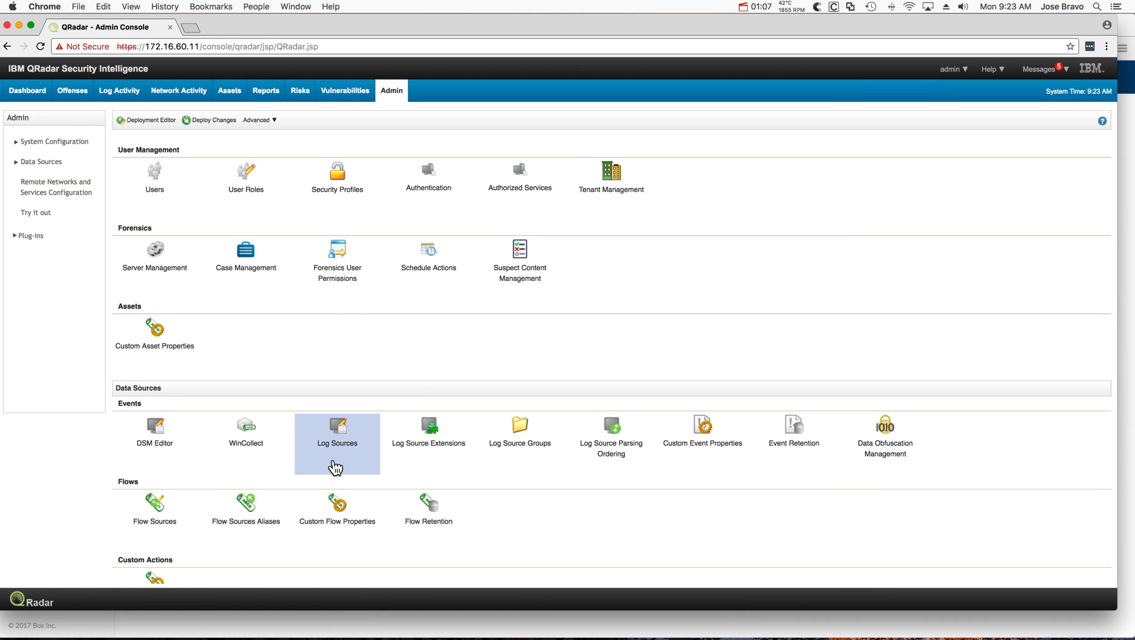
{"action": "left_click", "coordinate": [336, 428]}
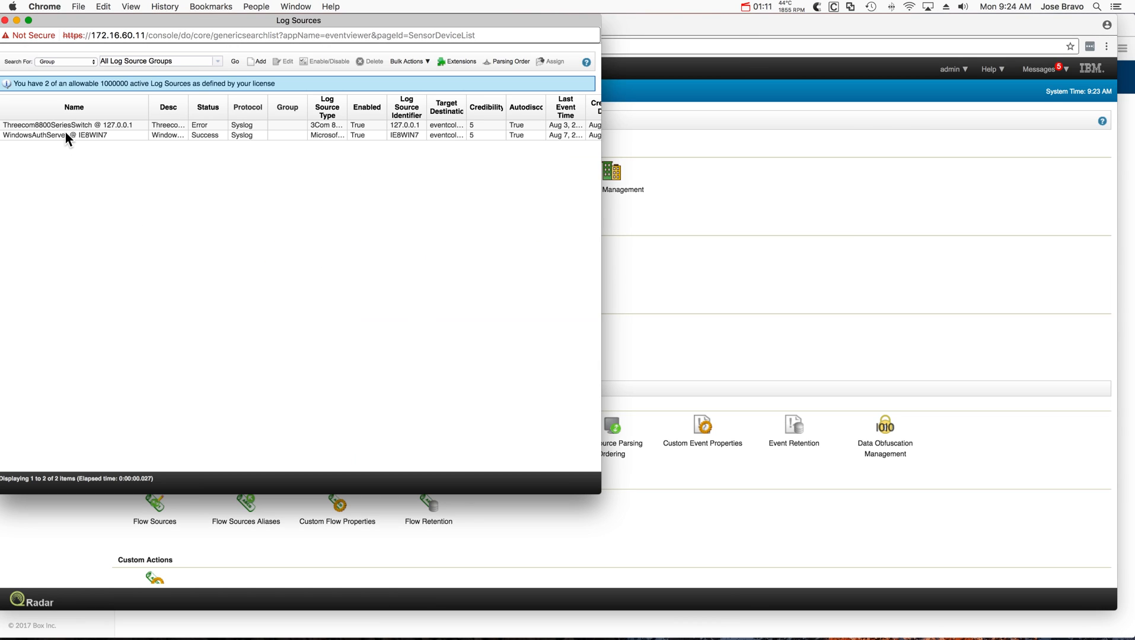
{"action": "double_click", "coordinate": [56, 125]}
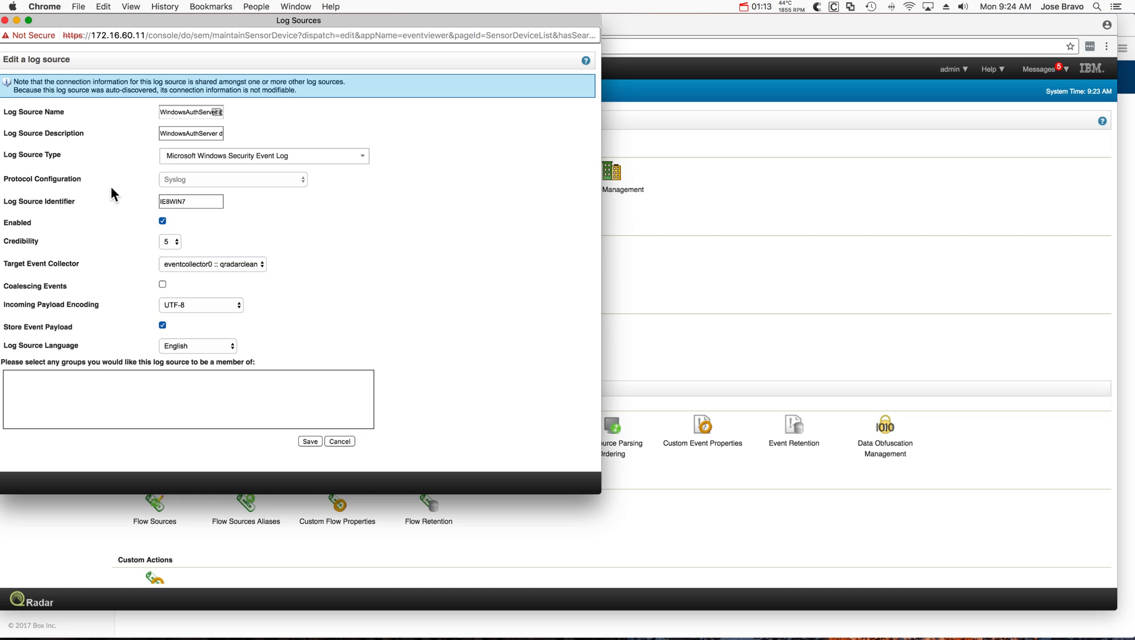
{"action": "mouse_move", "coordinate": [148, 292]}
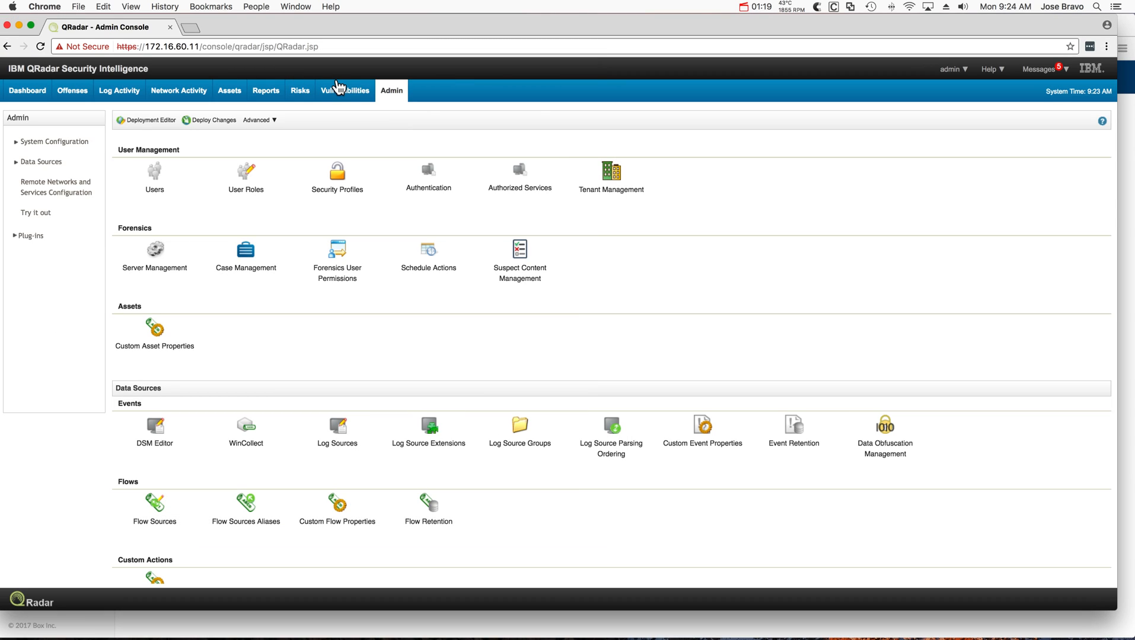
{"action": "mouse_move", "coordinate": [392, 91]}
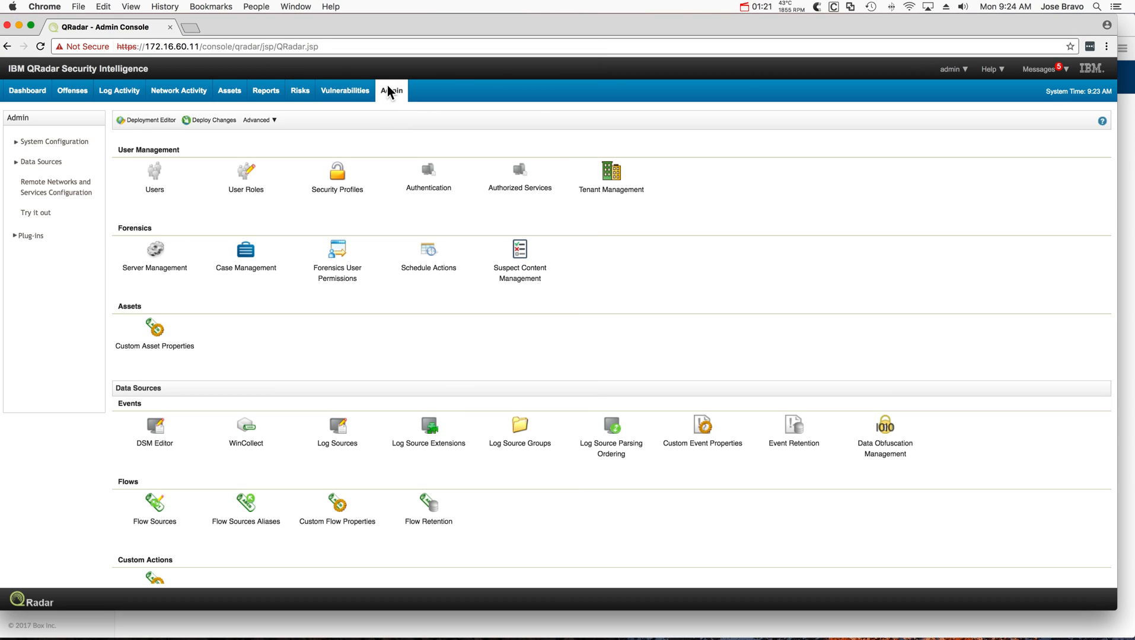
{"action": "mouse_move", "coordinate": [391, 90]}
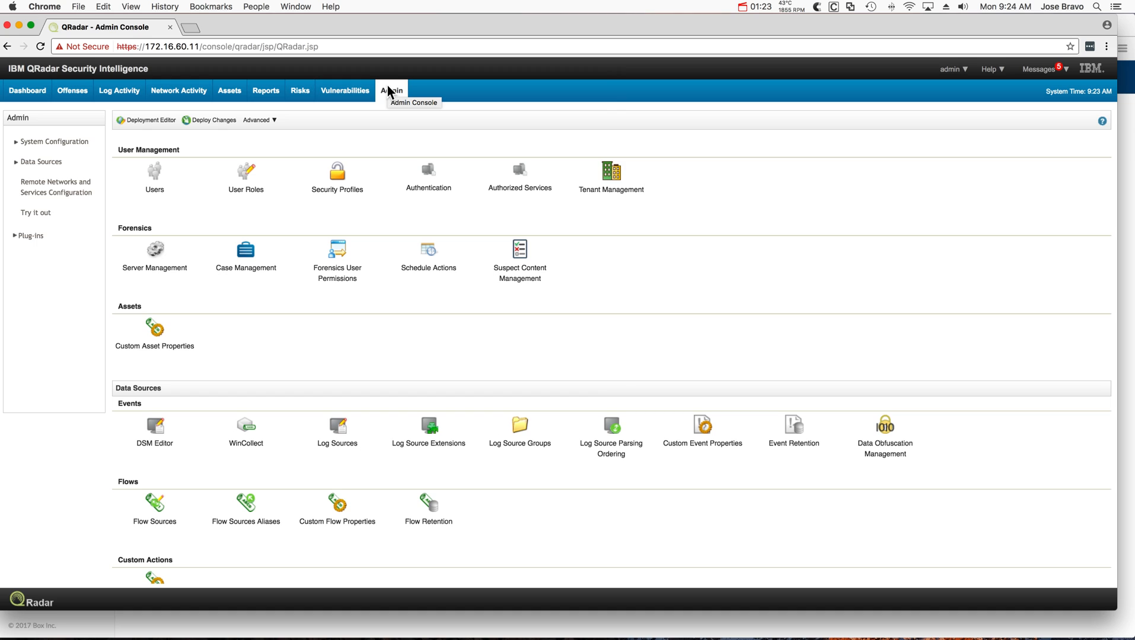
{"action": "mouse_move", "coordinate": [383, 222]}
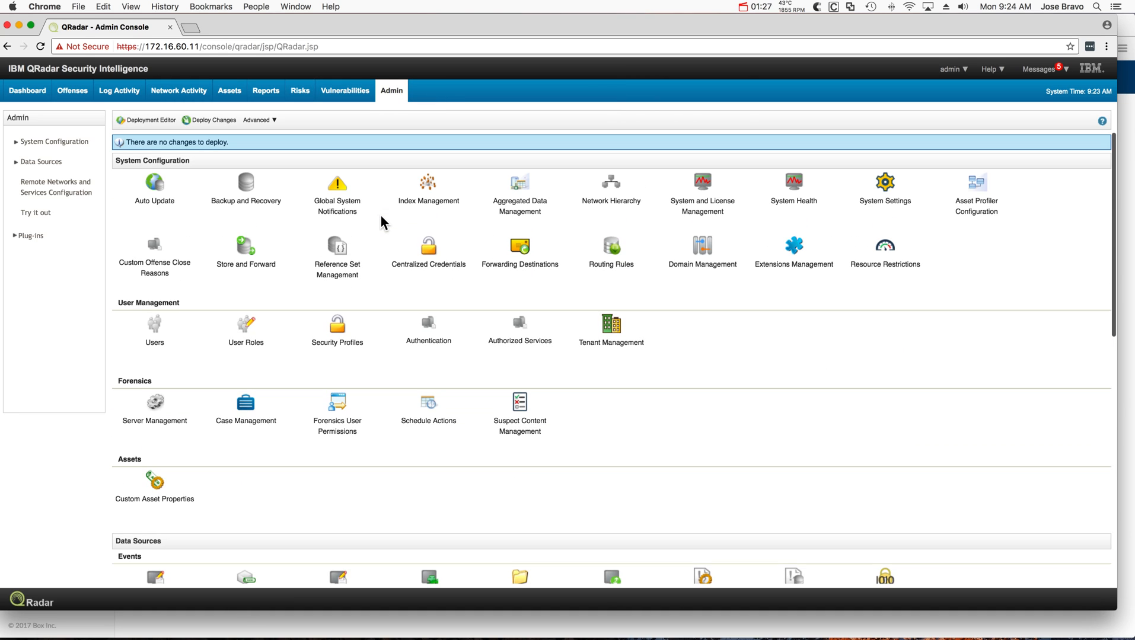
{"action": "mouse_move", "coordinate": [802, 253]}
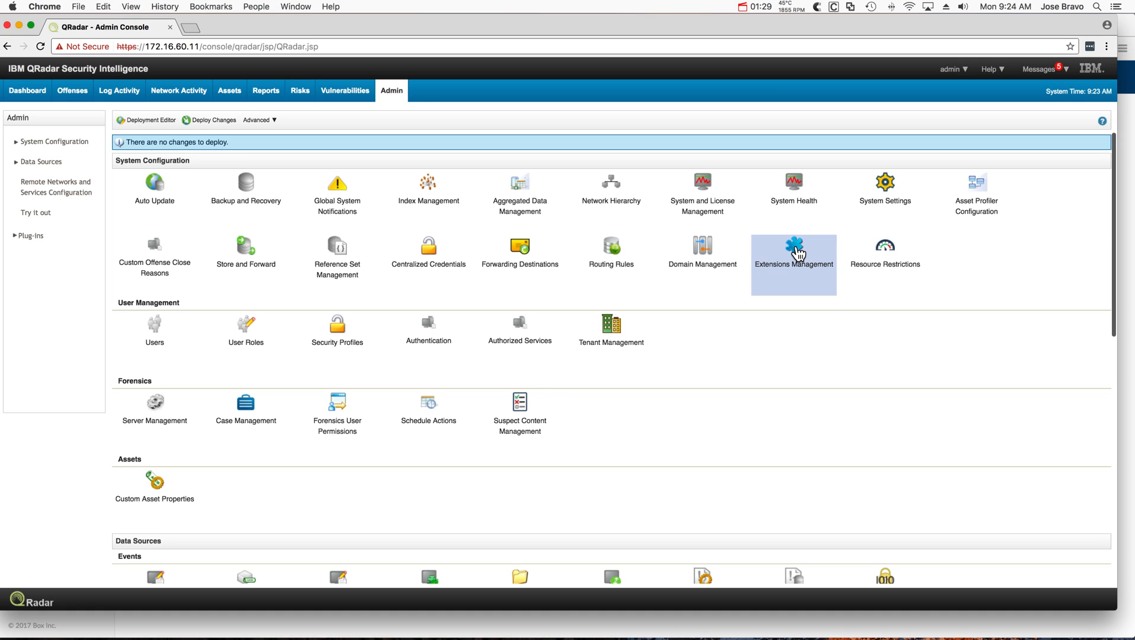
- Start adding an extension in Extensions Management and choose the Base64 decoder zip file
{"action": "left_click", "coordinate": [794, 247]}
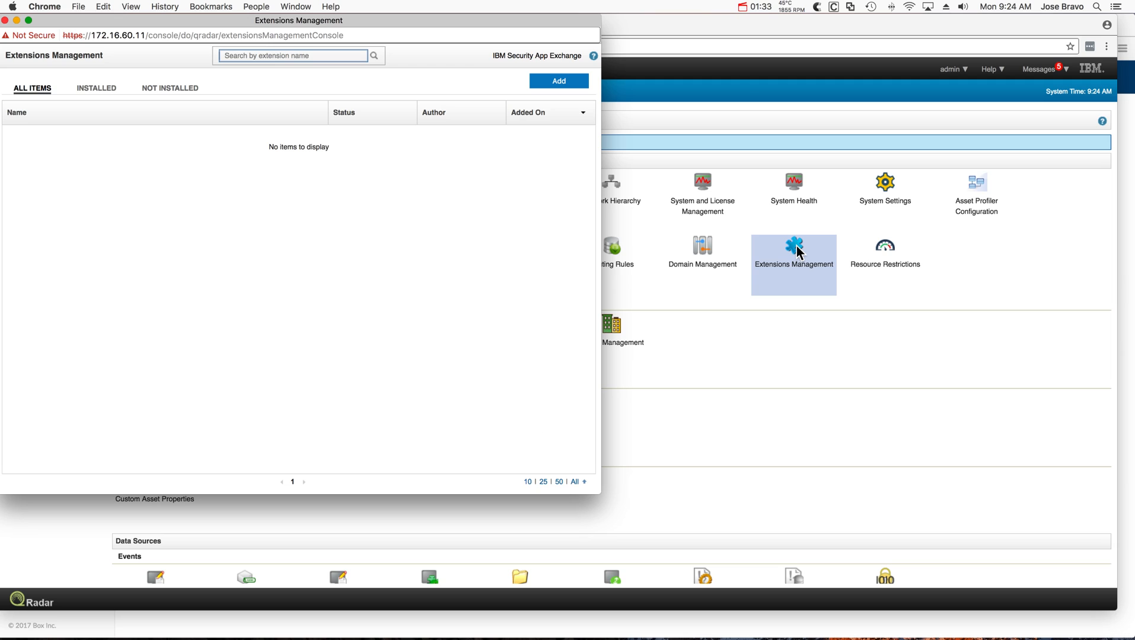
{"action": "mouse_move", "coordinate": [460, 130]}
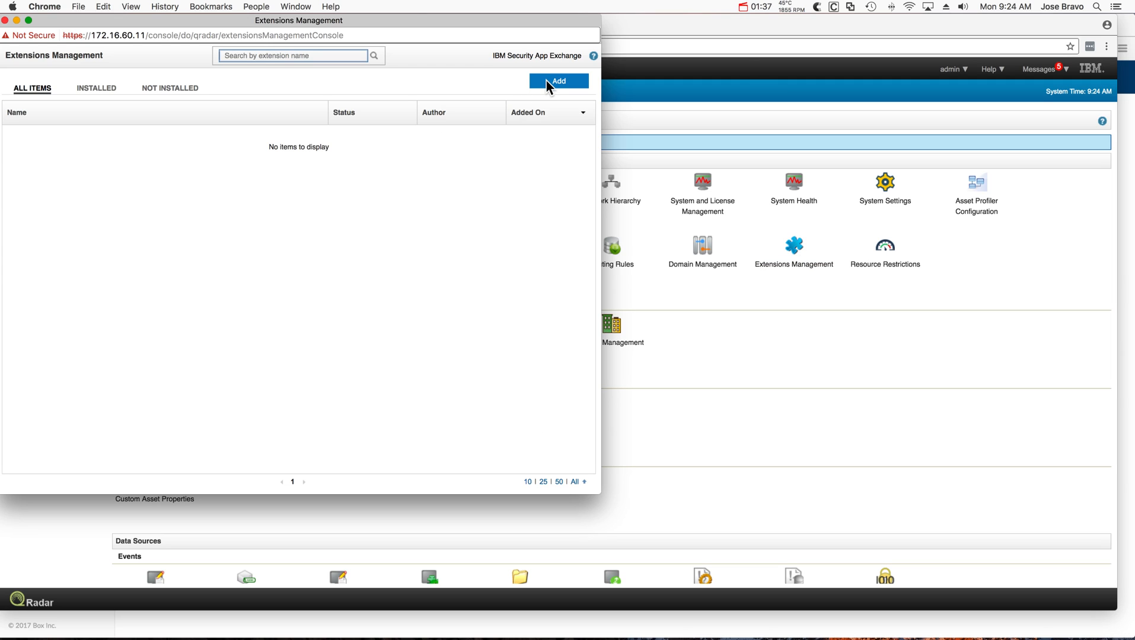
{"action": "left_click", "coordinate": [558, 81]}
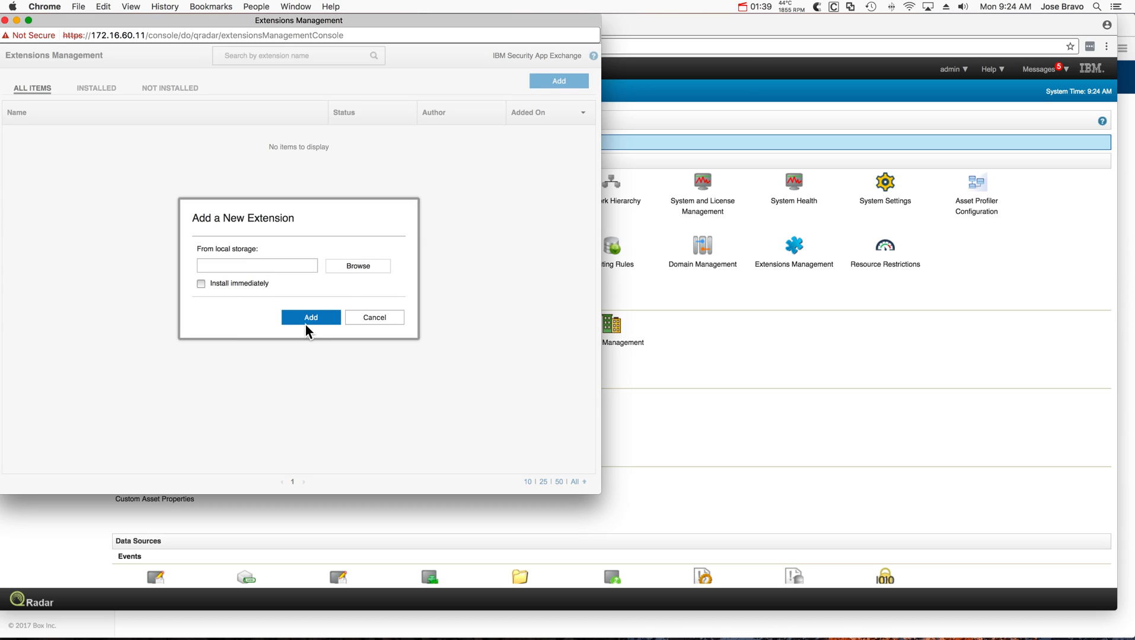
{"action": "mouse_move", "coordinate": [361, 269]}
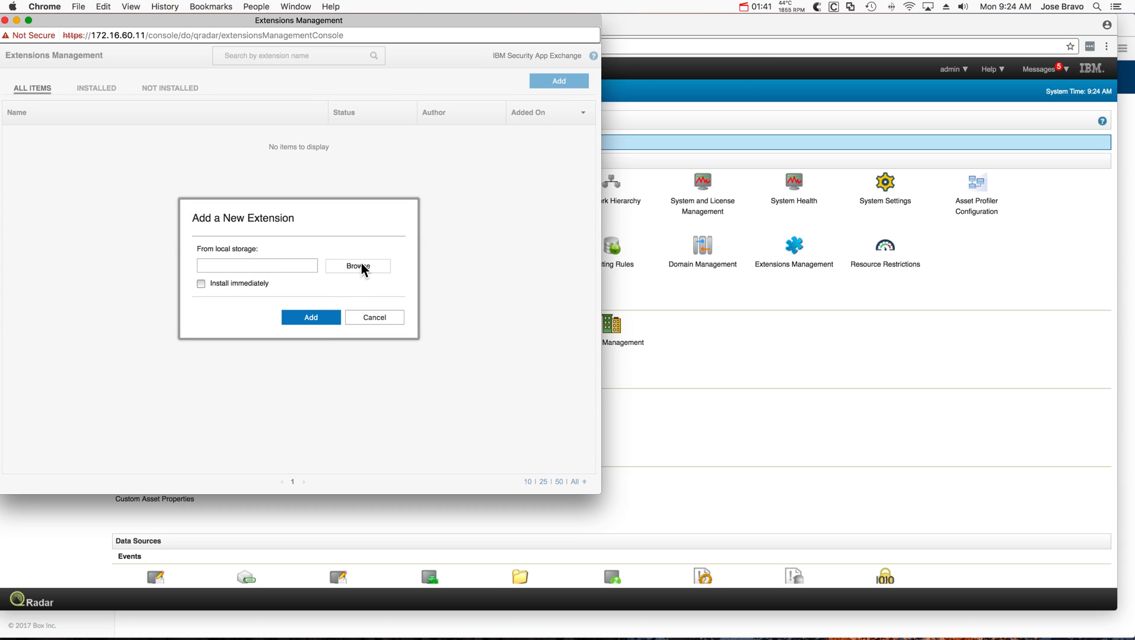
{"action": "left_click", "coordinate": [358, 266]}
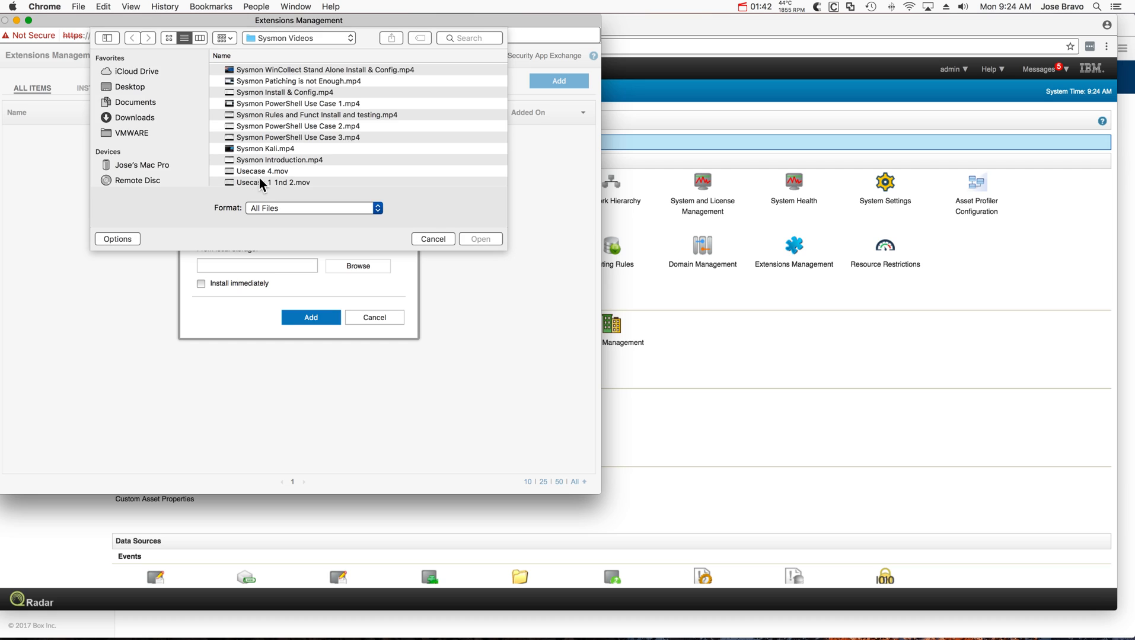
{"action": "mouse_move", "coordinate": [215, 171]}
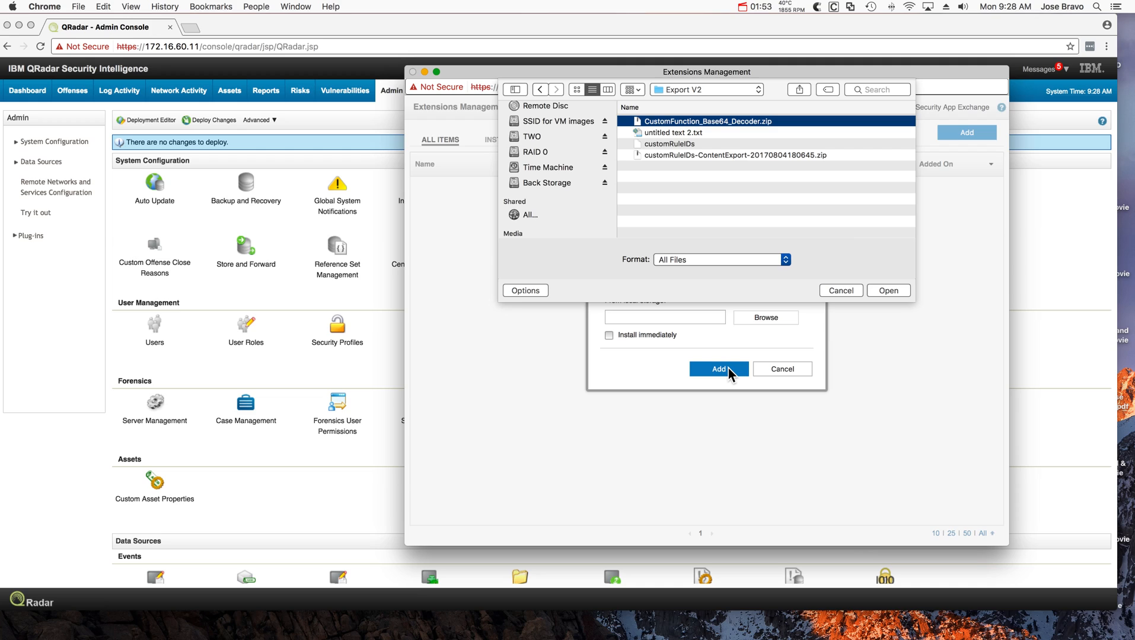
{"action": "mouse_move", "coordinate": [846, 295]}
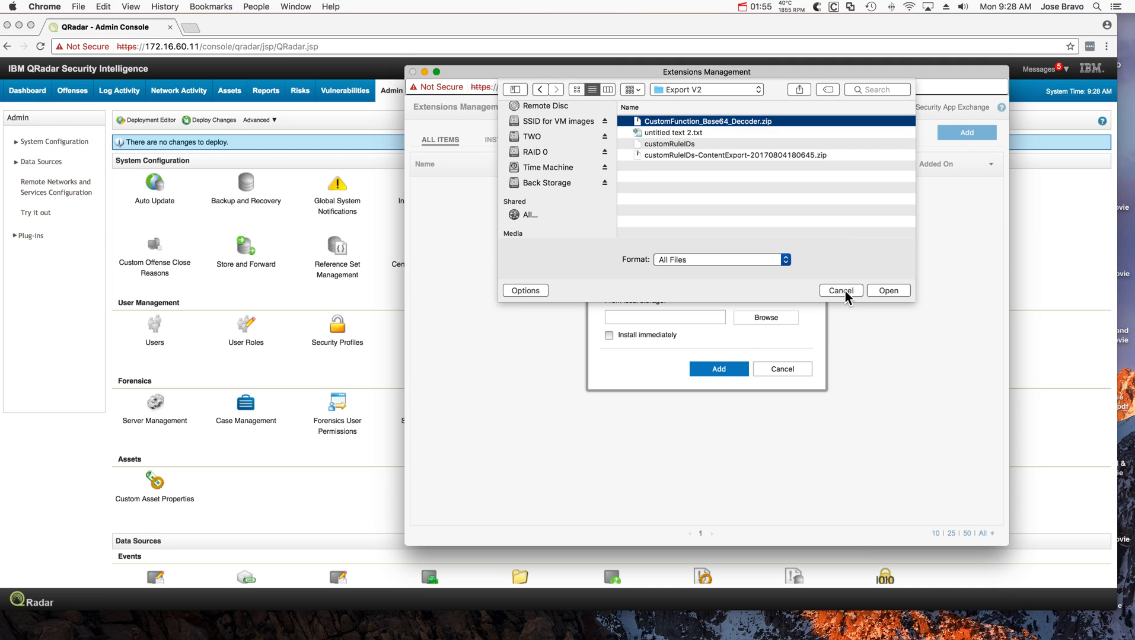
{"action": "left_click", "coordinate": [888, 290]}
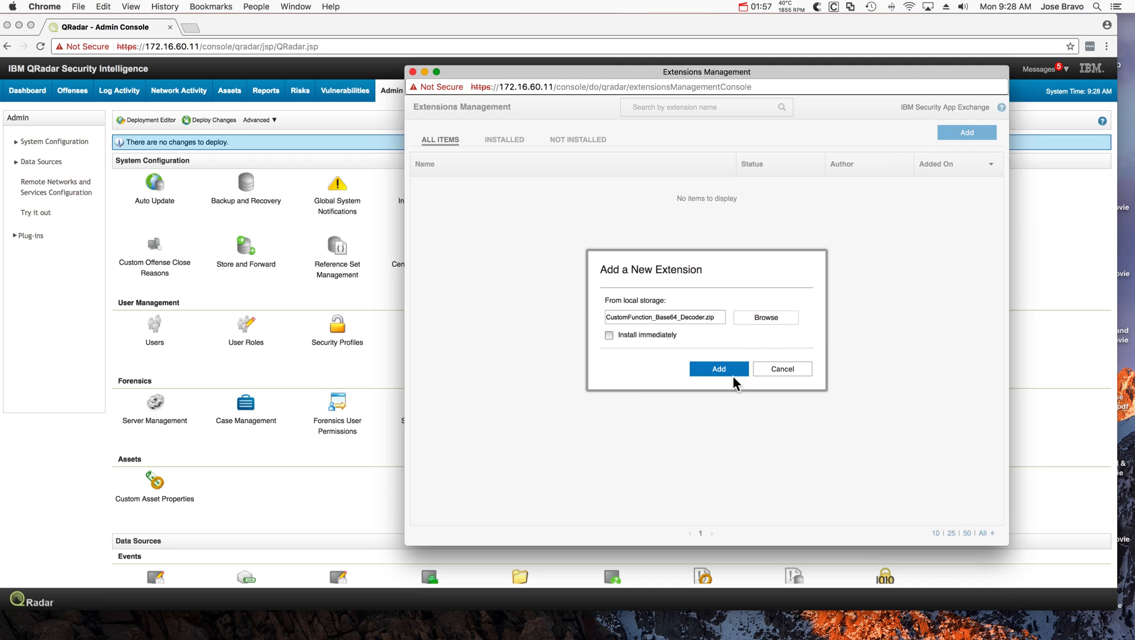
- Install the Base64 decoder immediately, accepting the unsigned warning and replacing the existing function
{"action": "left_click", "coordinate": [609, 335]}
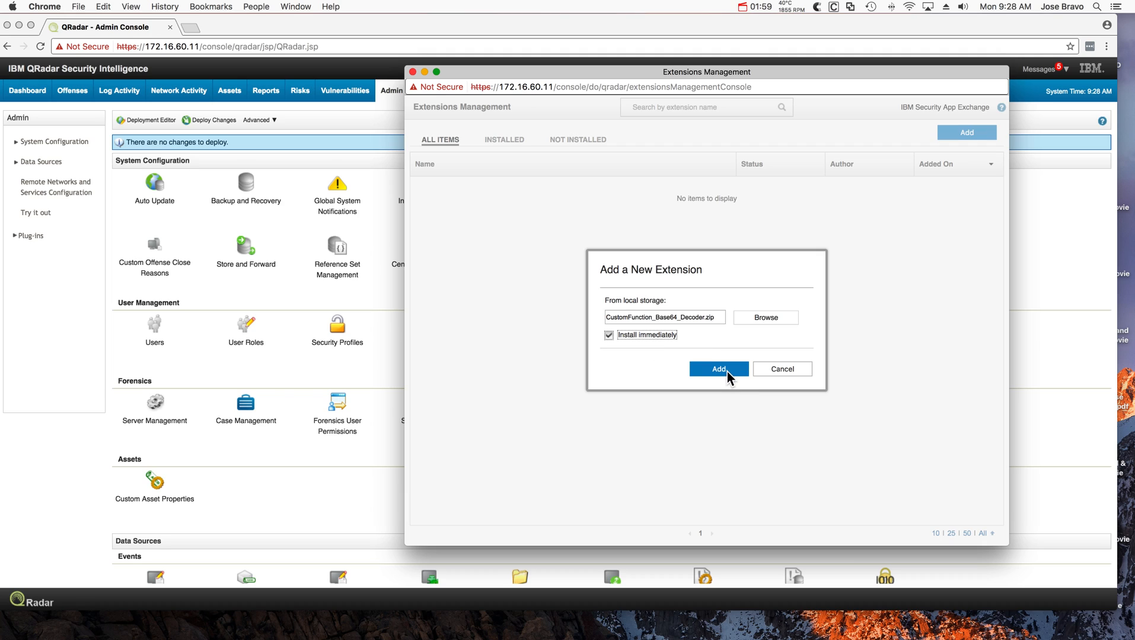
{"action": "left_click", "coordinate": [718, 369]}
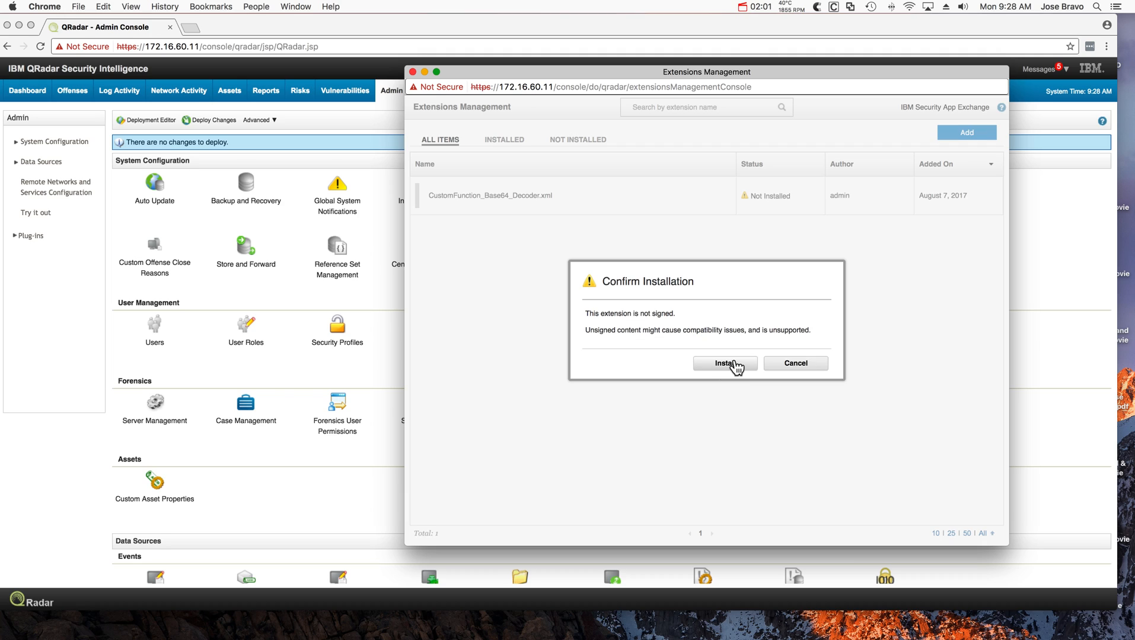
{"action": "left_click", "coordinate": [725, 363]}
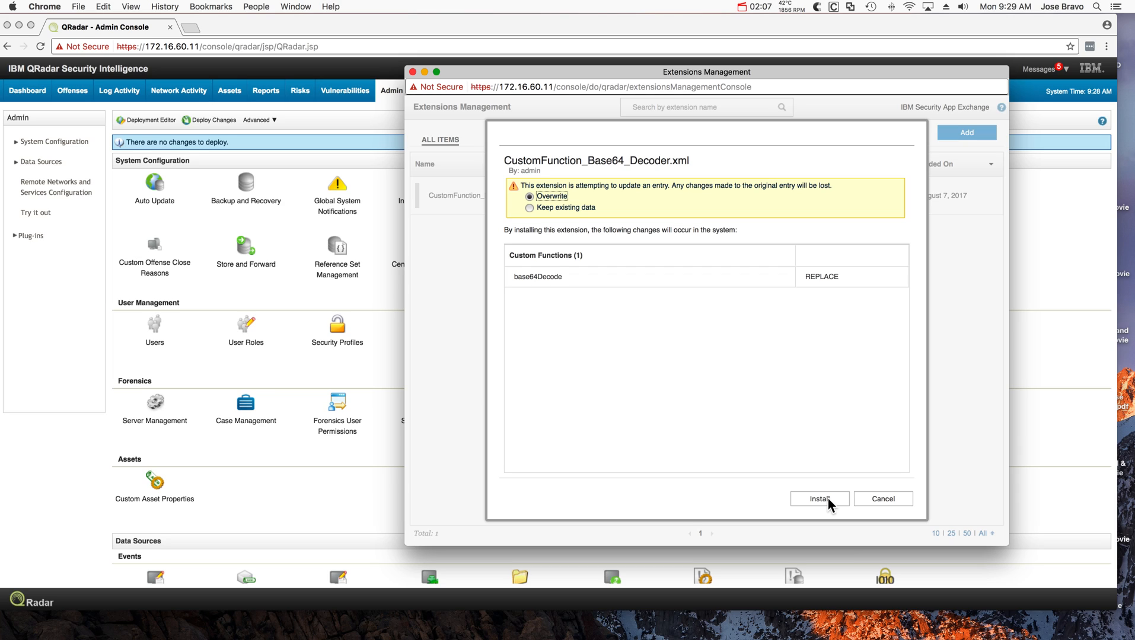
{"action": "left_click", "coordinate": [819, 498]}
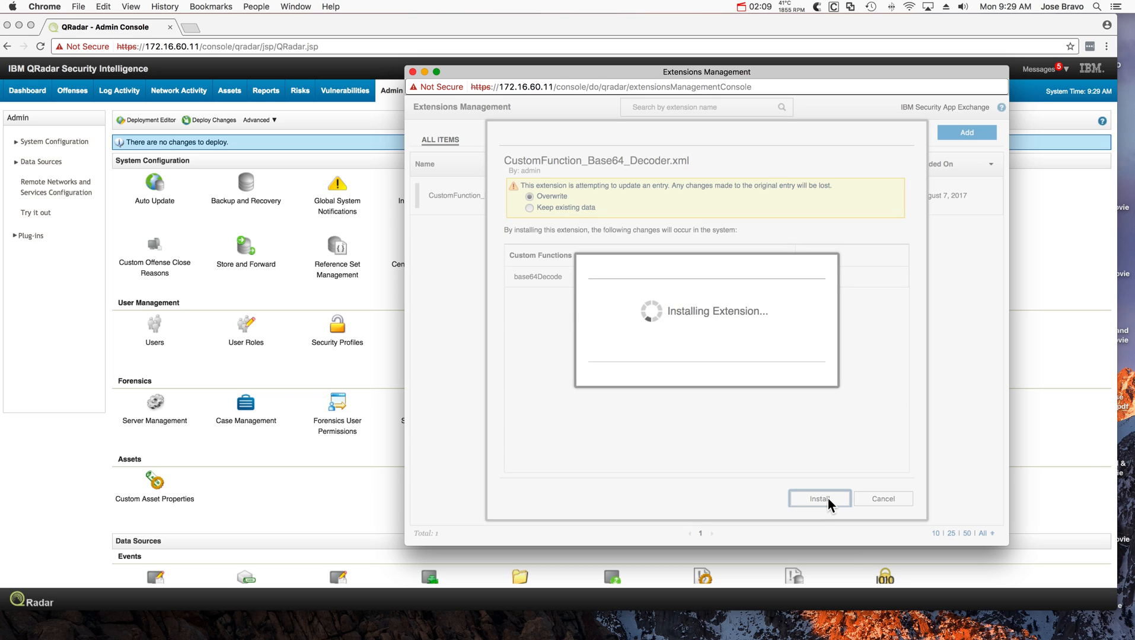
{"action": "left_click", "coordinate": [819, 498]}
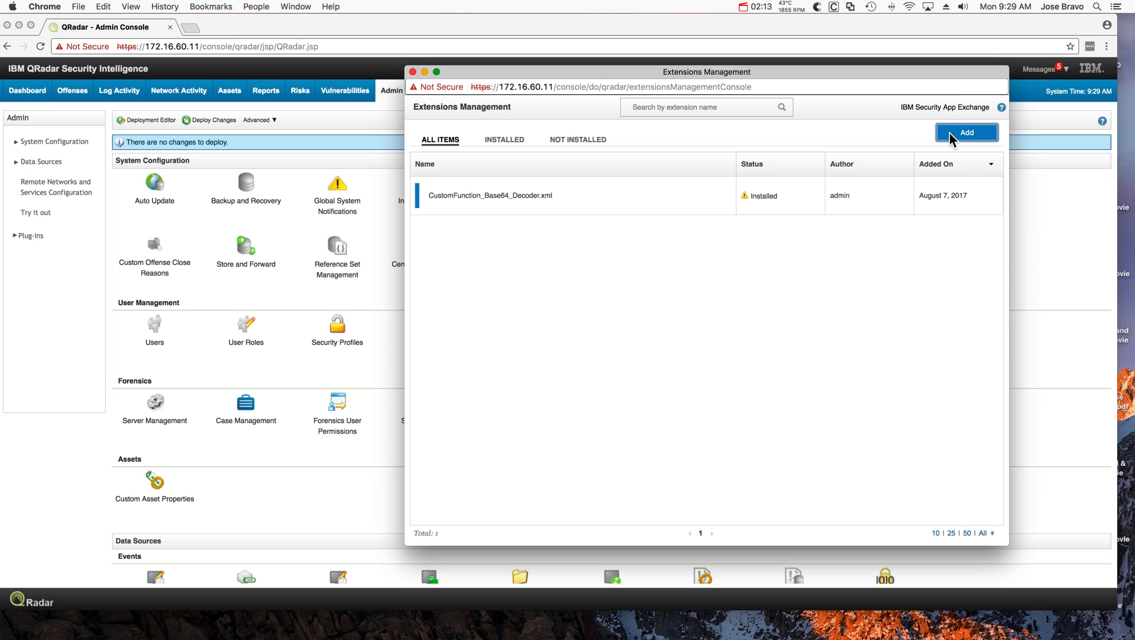
{"action": "left_click", "coordinate": [965, 132]}
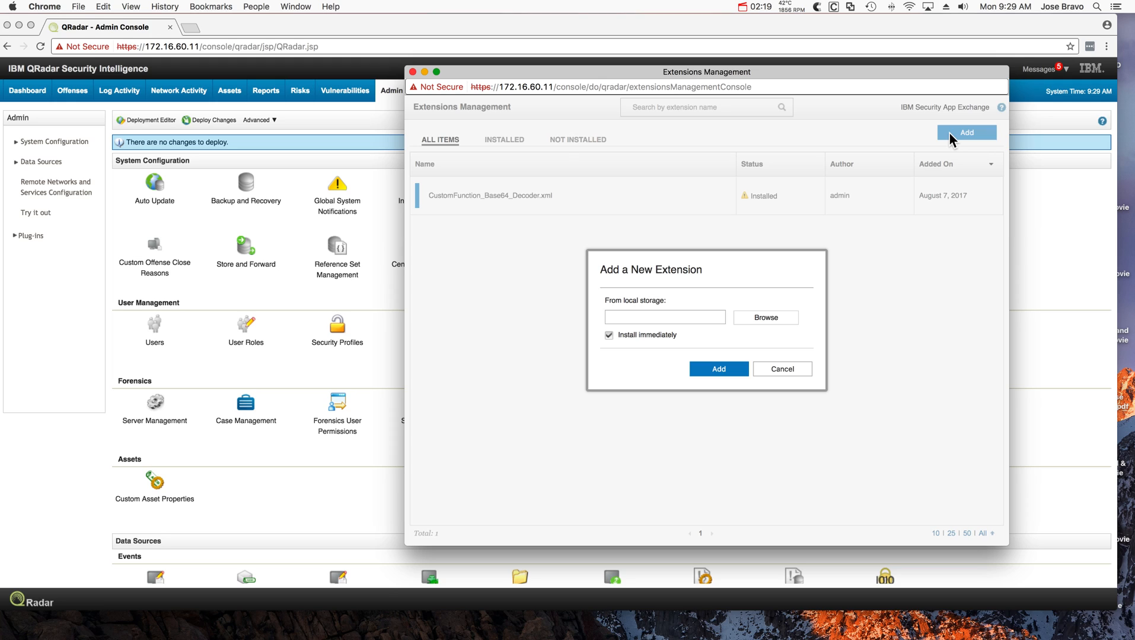
{"action": "left_click", "coordinate": [765, 317]}
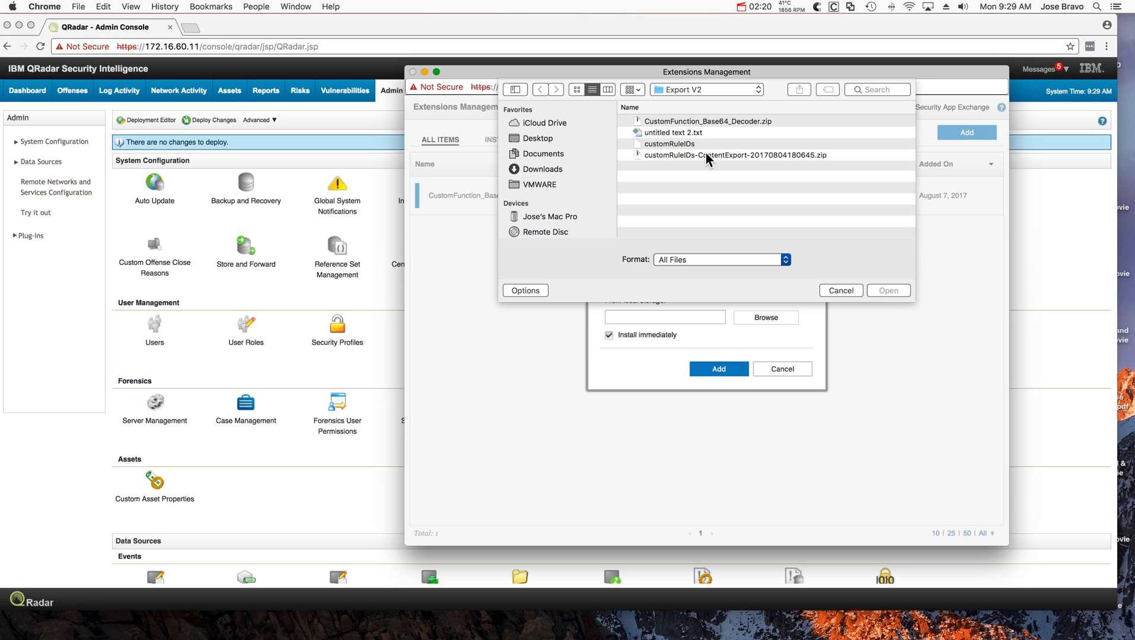
{"action": "left_click", "coordinate": [731, 155]}
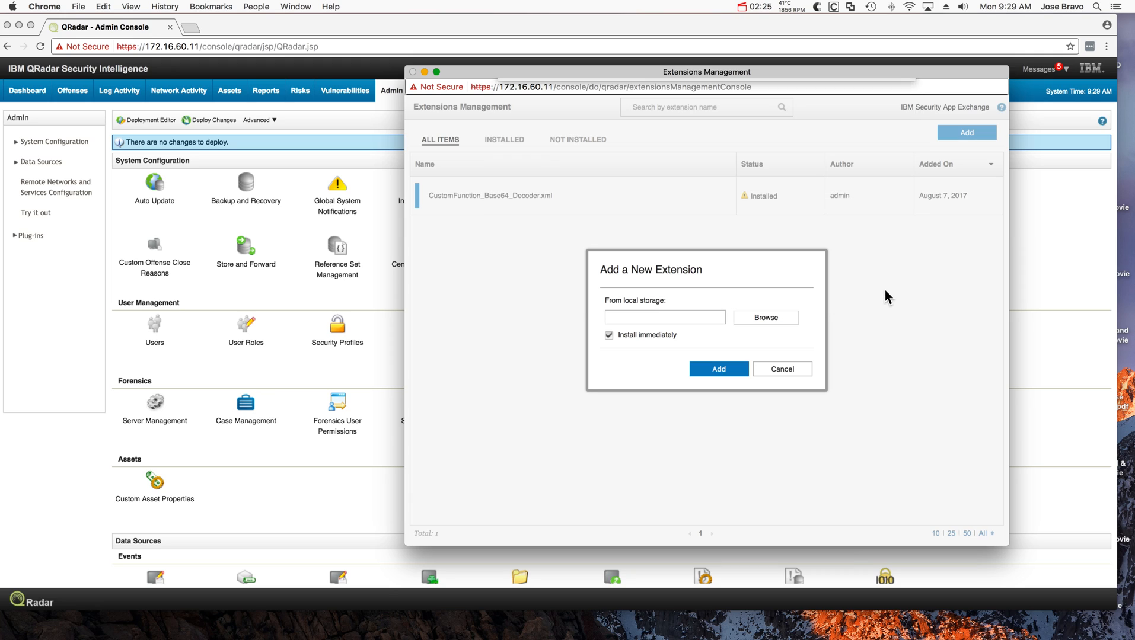
{"action": "left_click", "coordinate": [719, 369]}
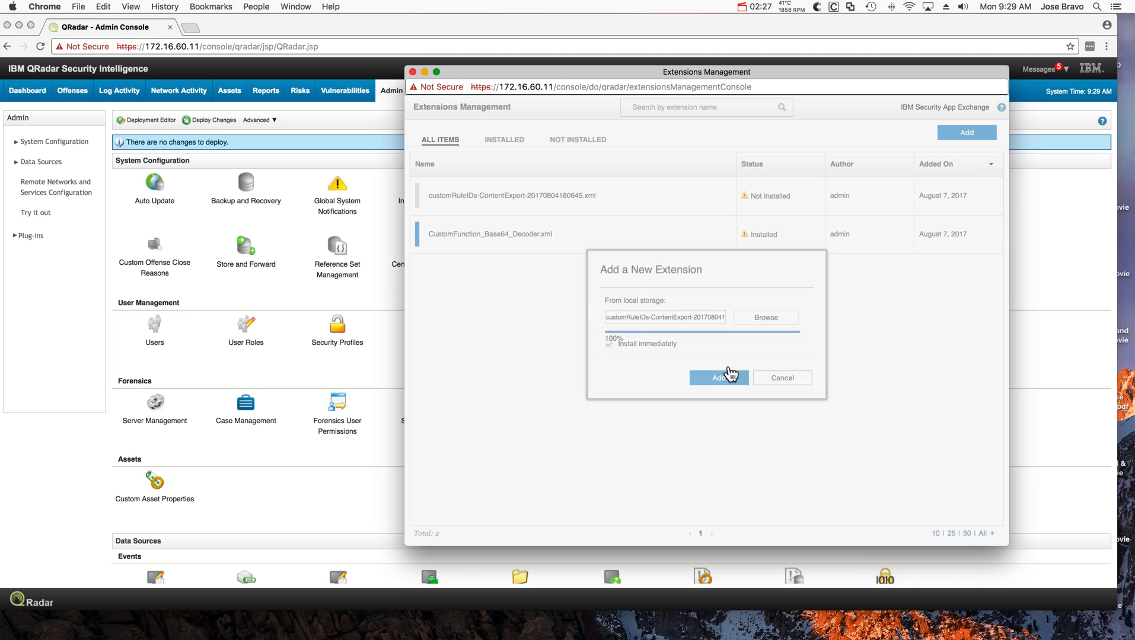
{"action": "left_click", "coordinate": [719, 378]}
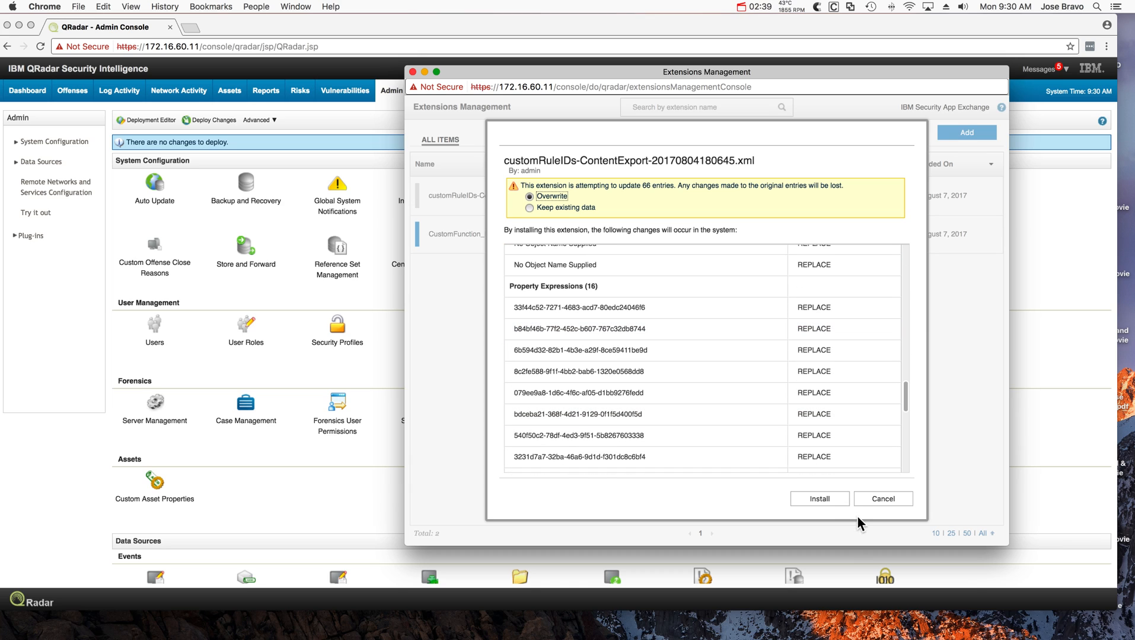
{"action": "left_click", "coordinate": [819, 499]}
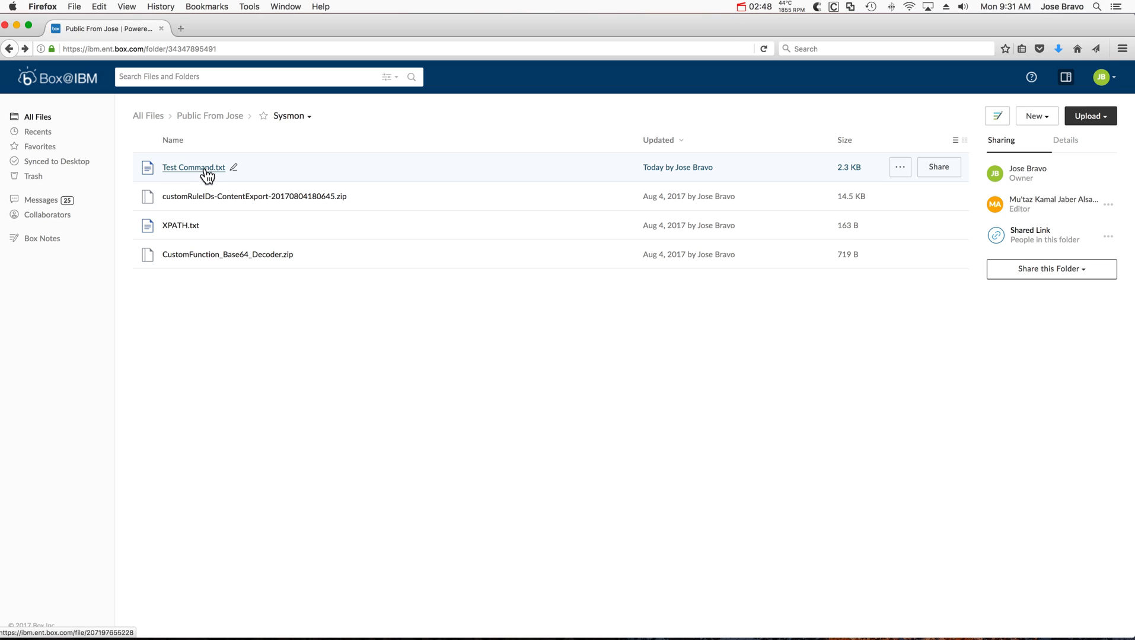
- Open Test Command.txt in Box and copy the first encoded PowerShell string
{"action": "left_click", "coordinate": [192, 167]}
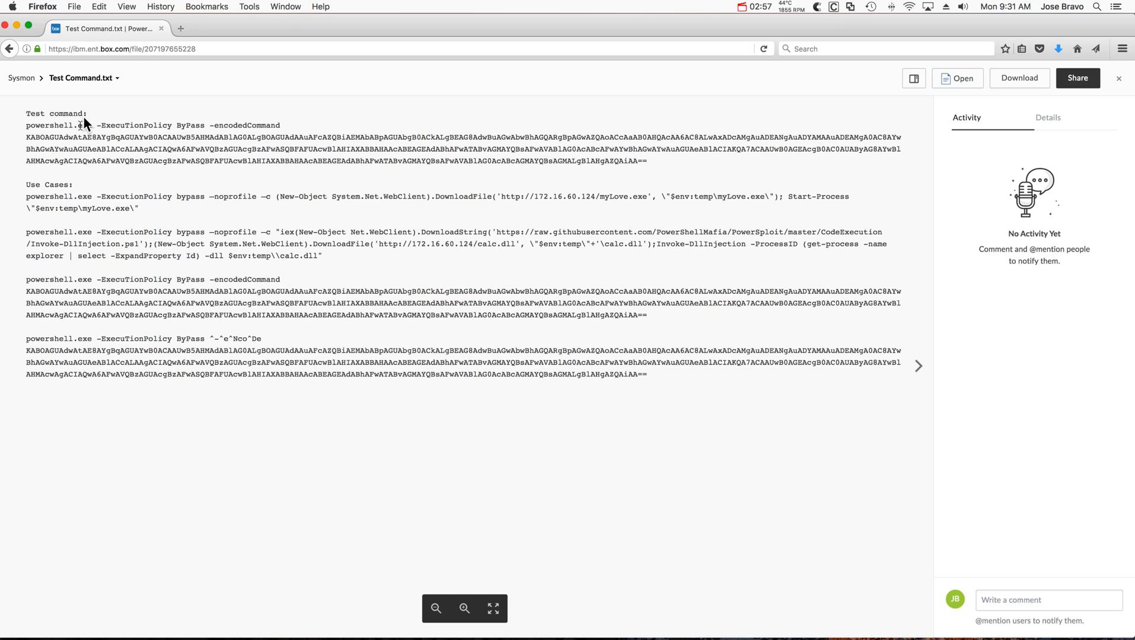
{"action": "mouse_move", "coordinate": [596, 161]}
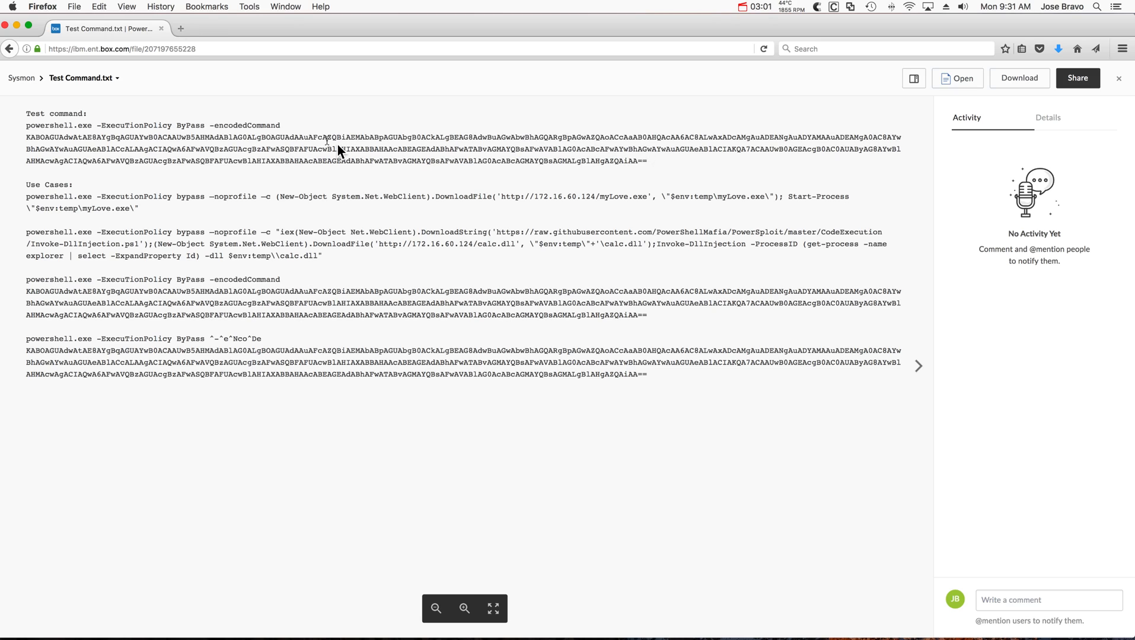
{"action": "mouse_move", "coordinate": [544, 137]}
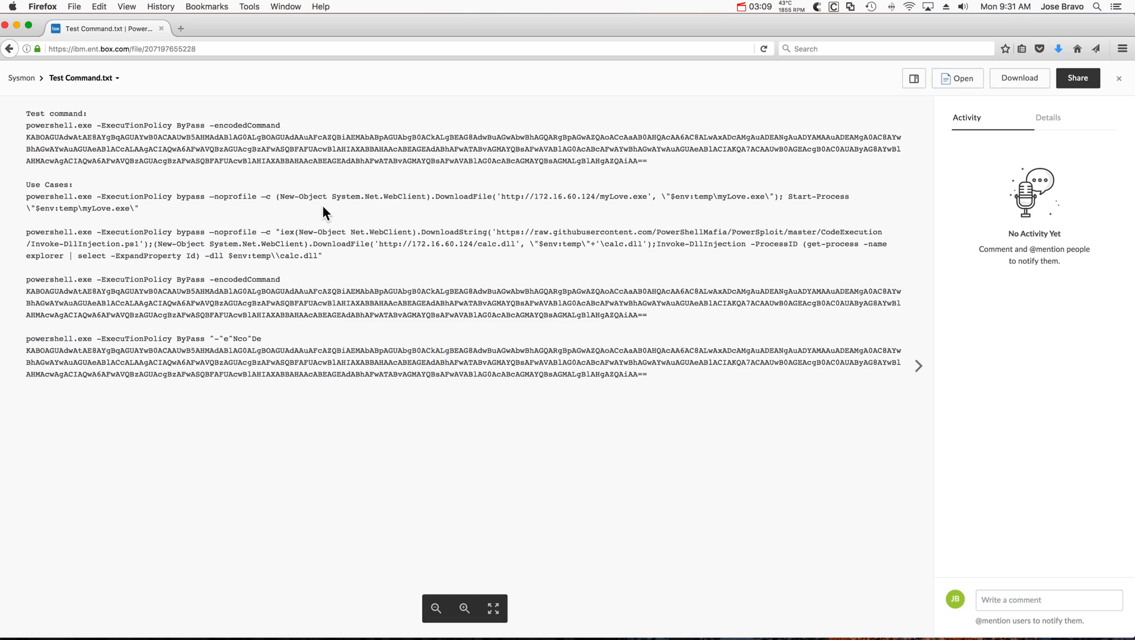
{"action": "mouse_move", "coordinate": [325, 373]}
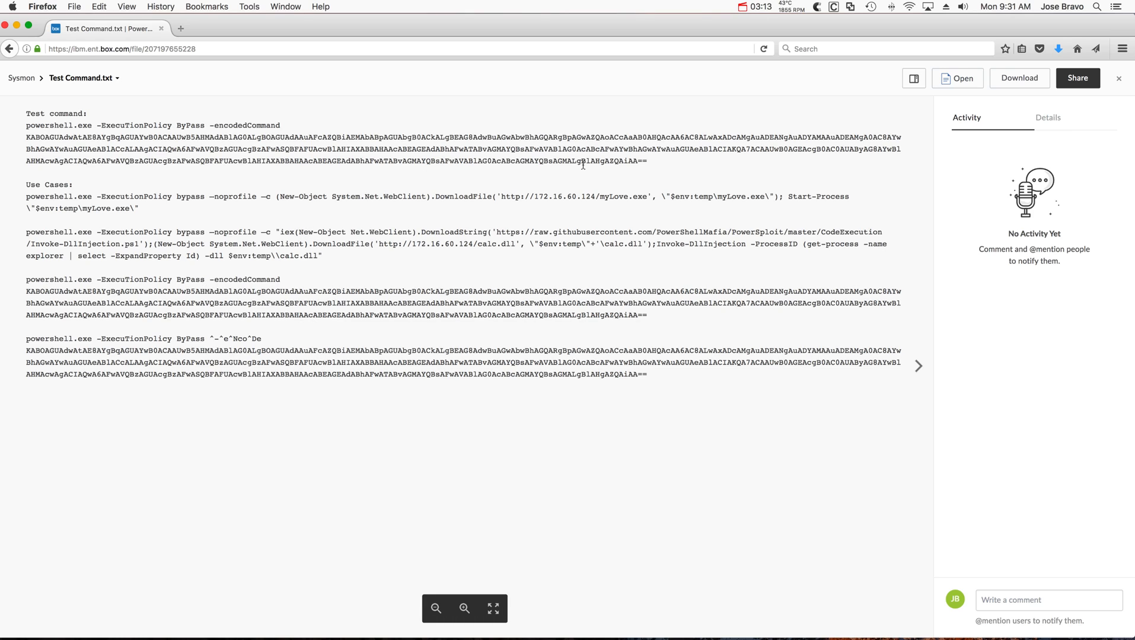
{"action": "mouse_move", "coordinate": [651, 167]}
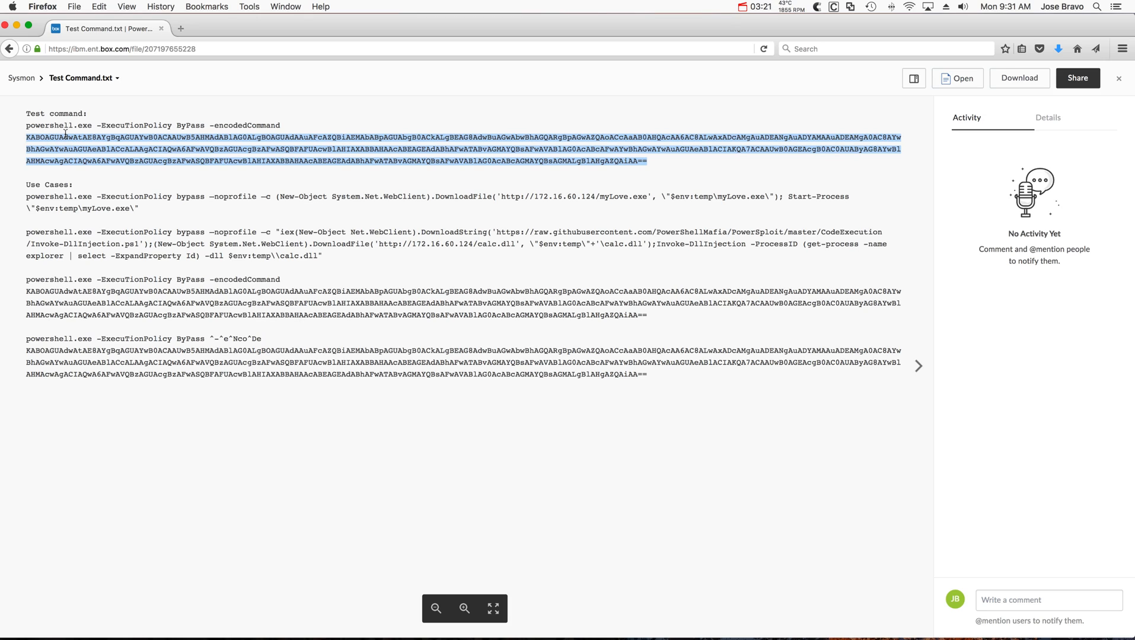
{"action": "right_click", "coordinate": [65, 137]}
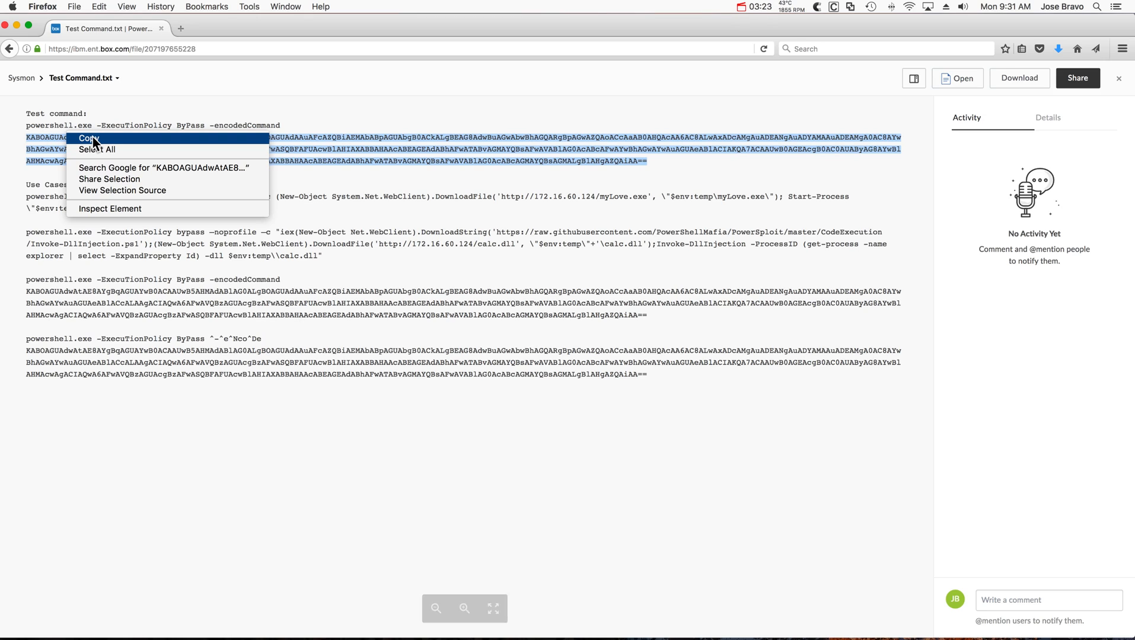
{"action": "left_click", "coordinate": [88, 138]}
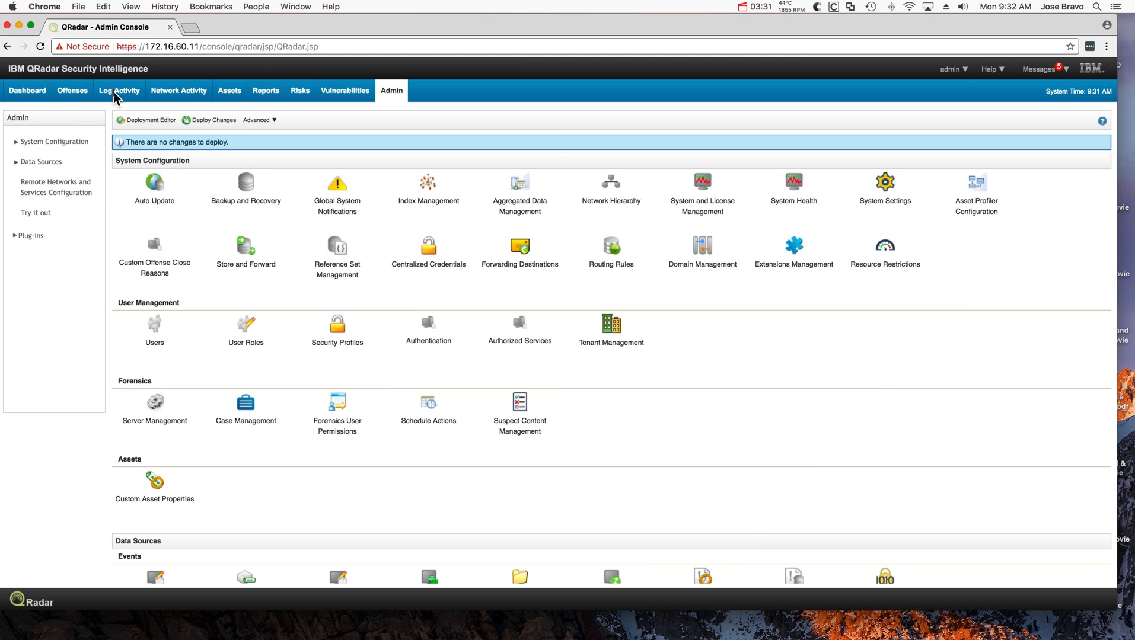
- In Log Activity, compose select DECODERS::BASE64DECODE('…') from events limit 1
{"action": "left_click", "coordinate": [119, 90]}
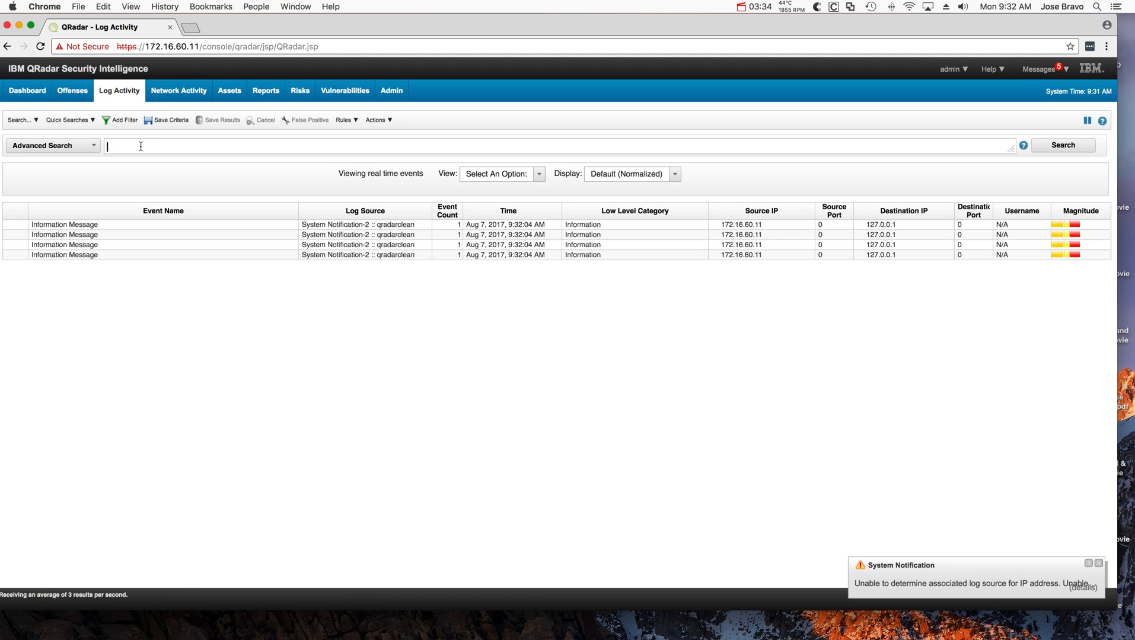
{"action": "type", "text": "select"}
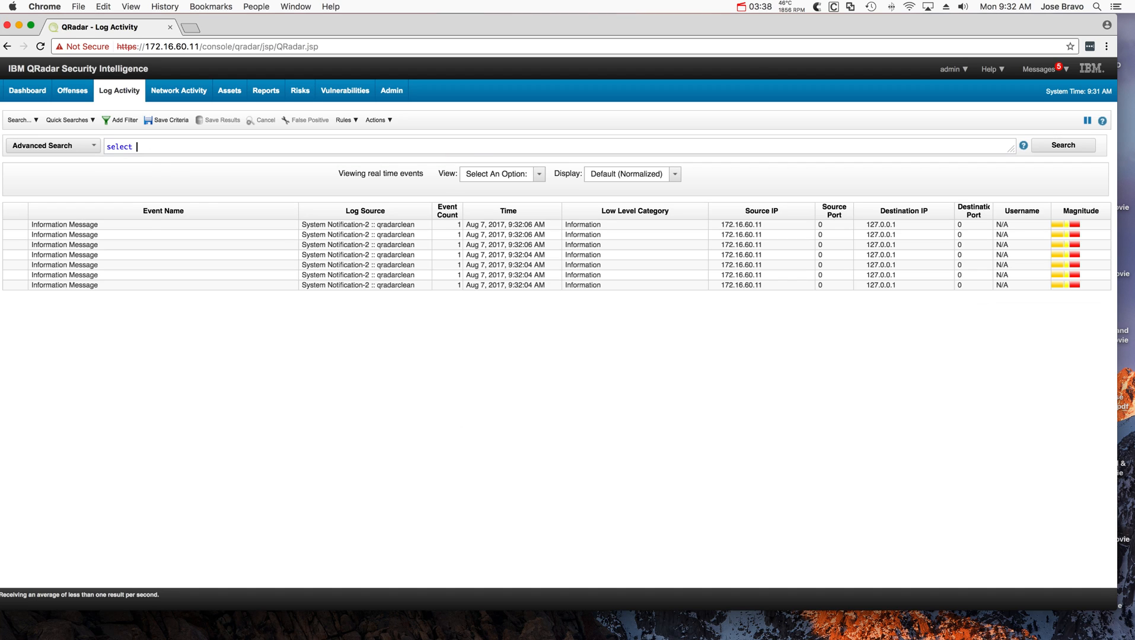
{"action": "type", "text": "d"}
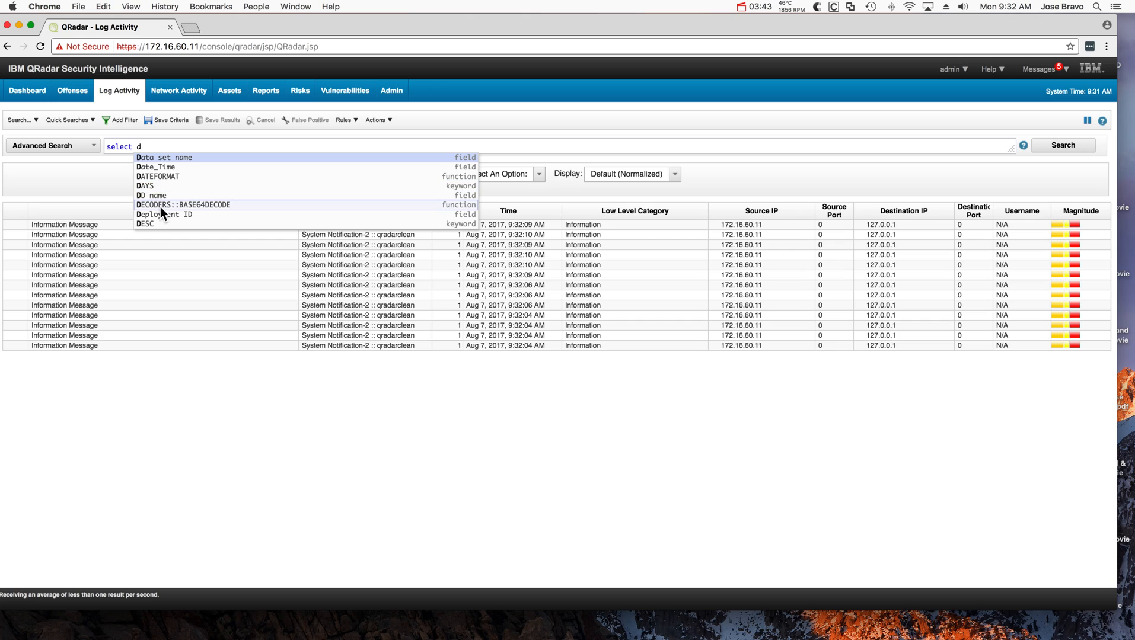
{"action": "left_click", "coordinate": [183, 205]}
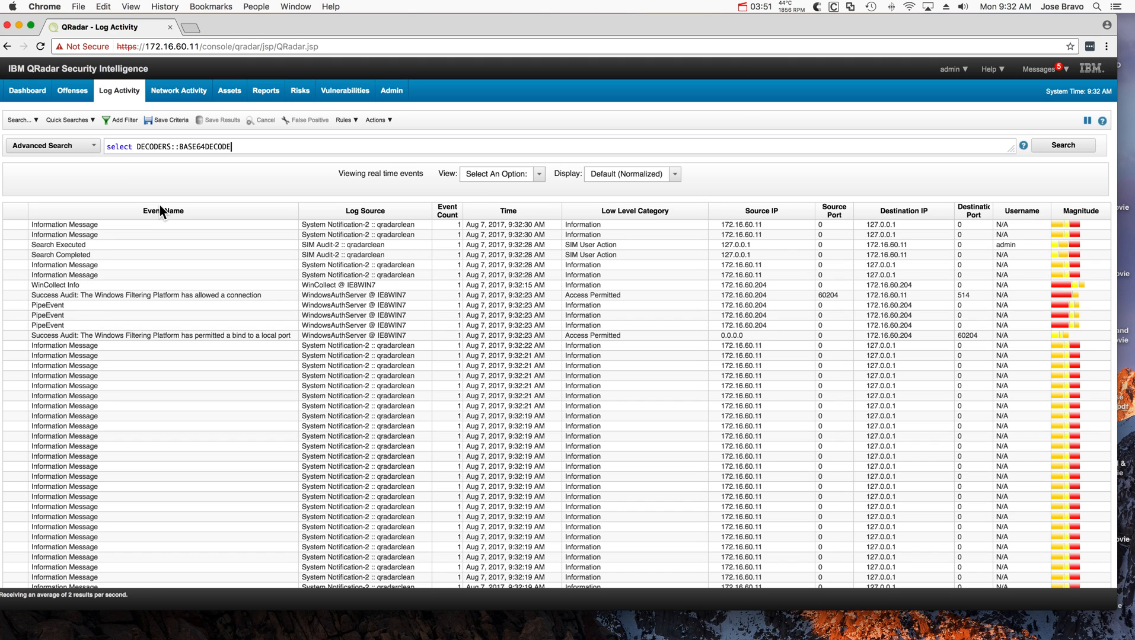
{"action": "type", "text": "("}
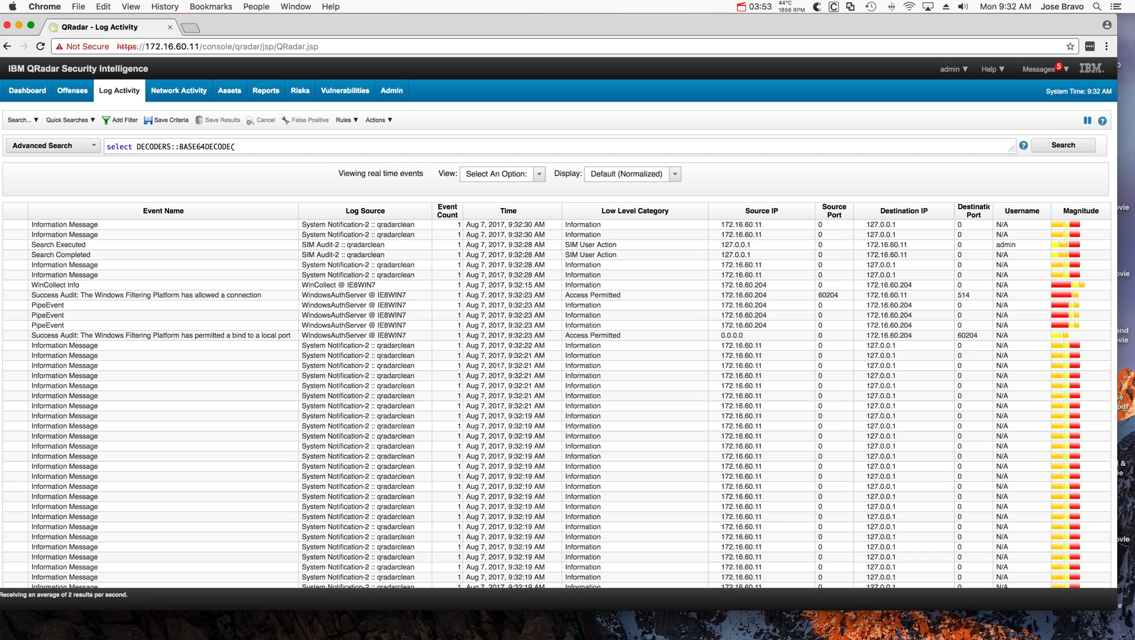
{"action": "type", "text": "''"}
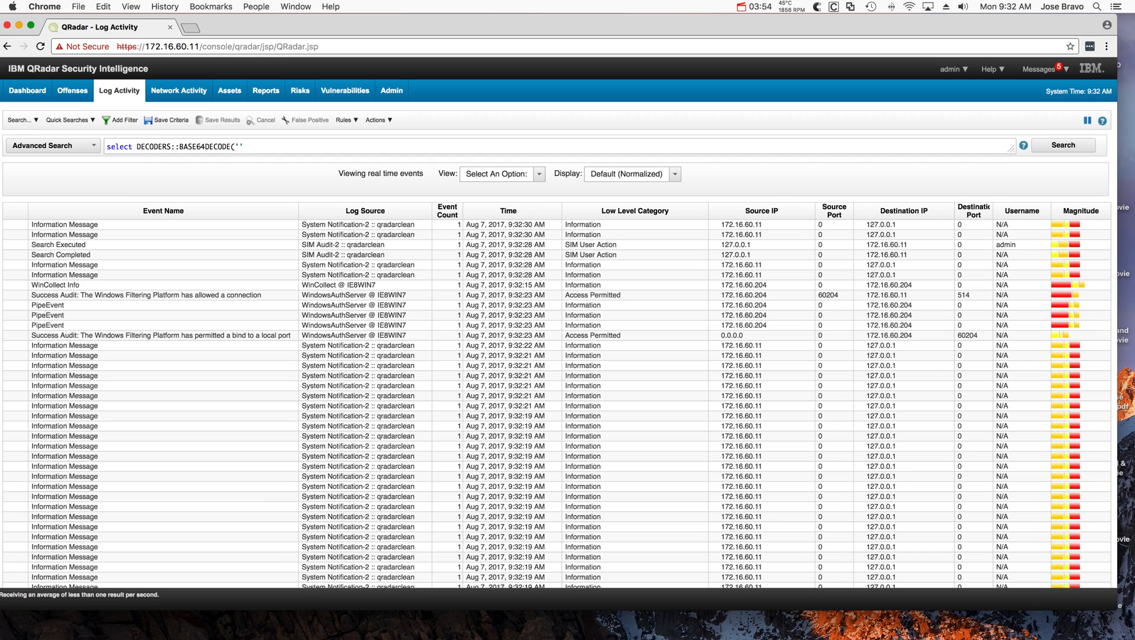
{"action": "type", "text": ")"}
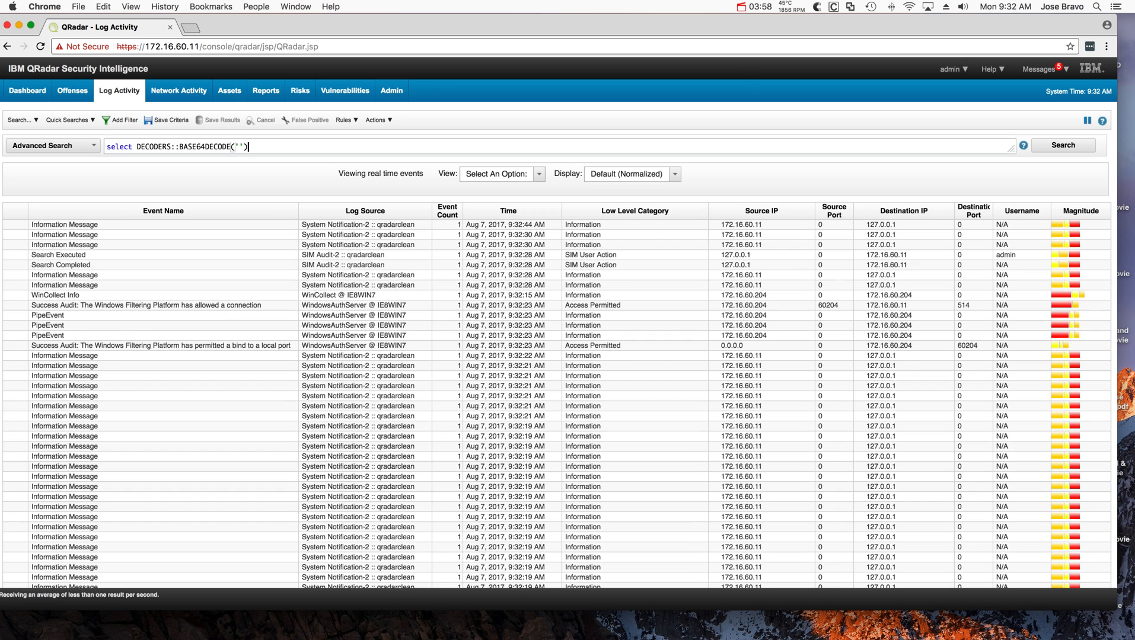
{"action": "type", "text": "from events"}
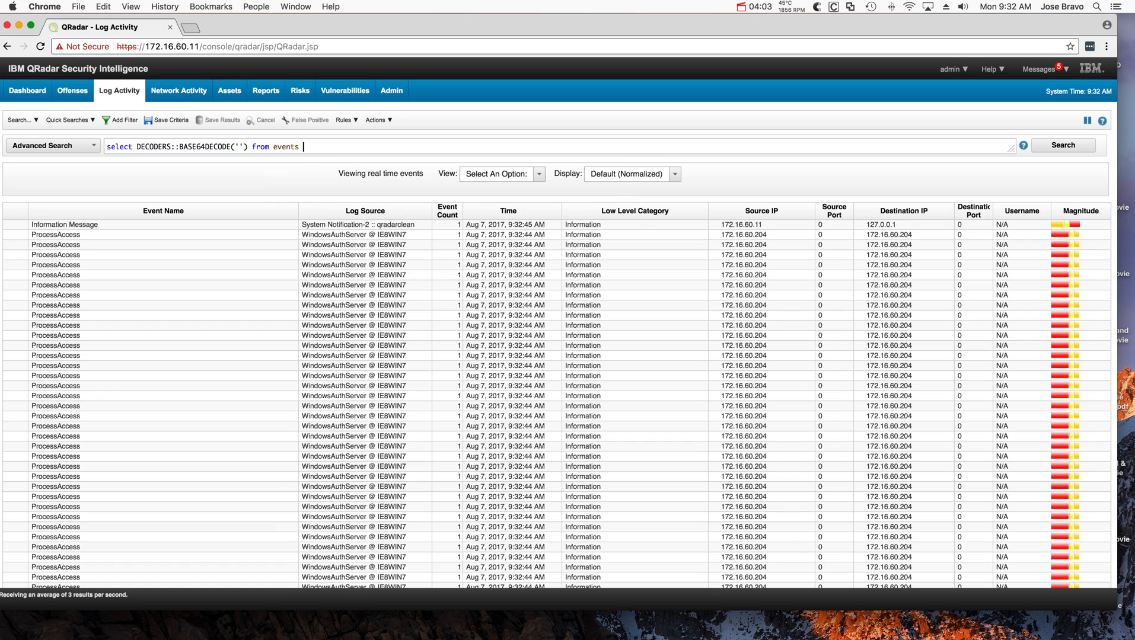
{"action": "type", "text": "limit 1"}
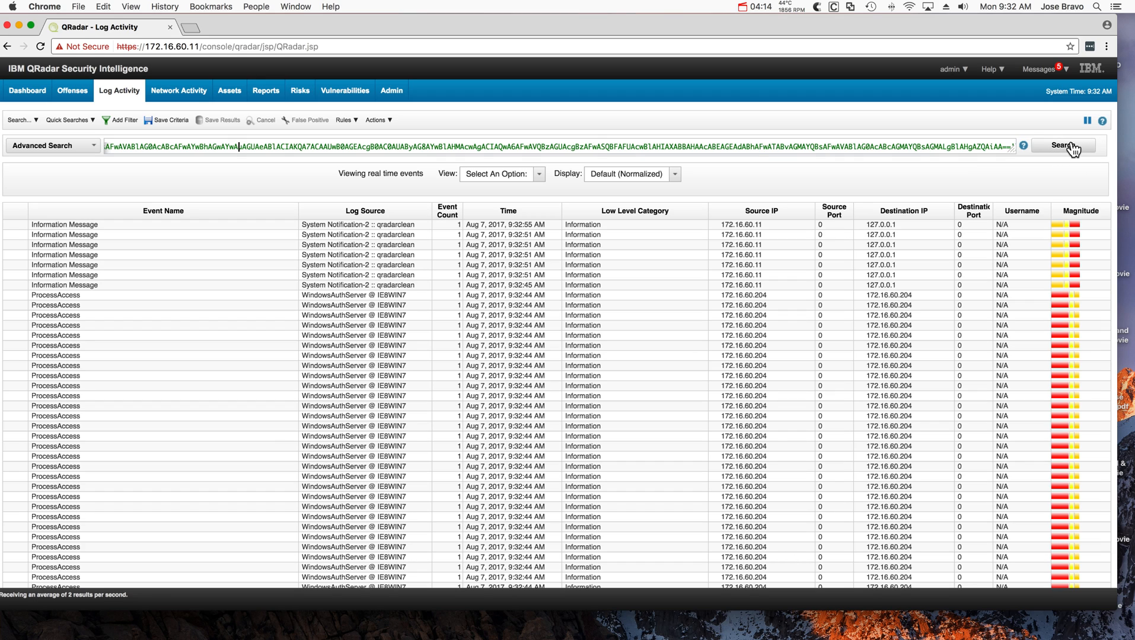
- Run the decode query to reveal the DownloadFile and Start-Process calc.exe script
{"action": "left_click", "coordinate": [1062, 146]}
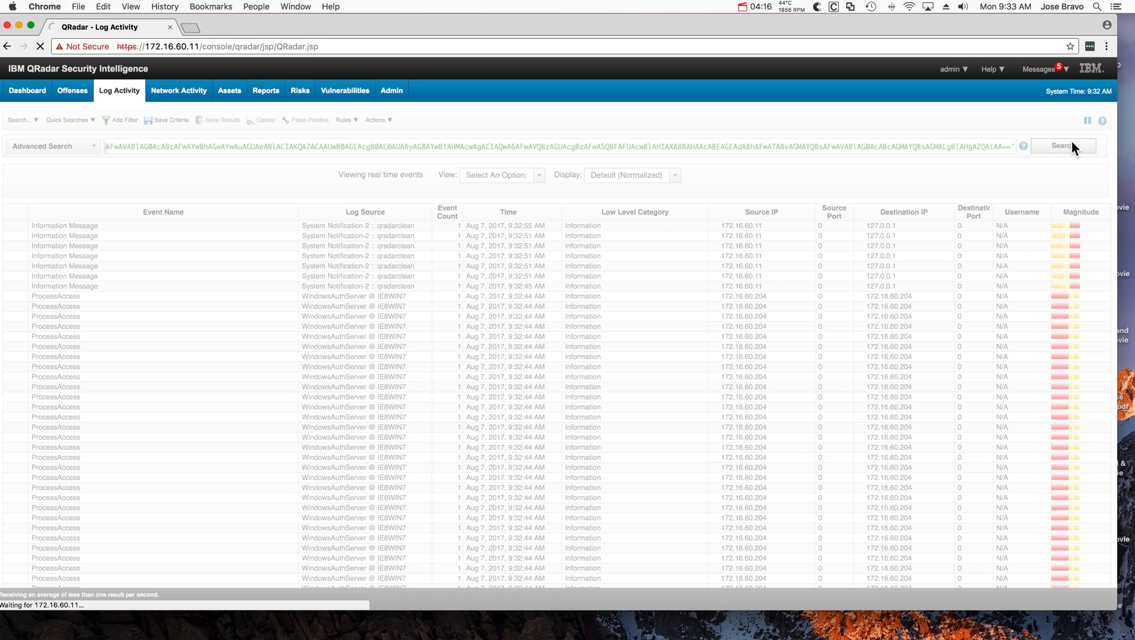
{"action": "left_click", "coordinate": [1064, 146]}
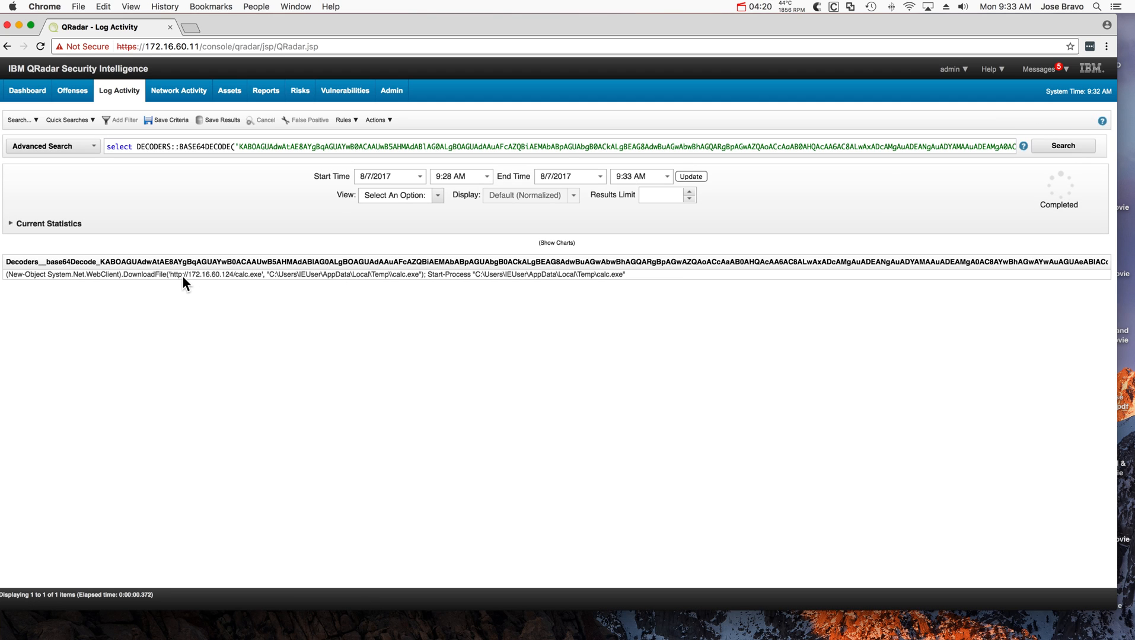
{"action": "mouse_move", "coordinate": [291, 262]}
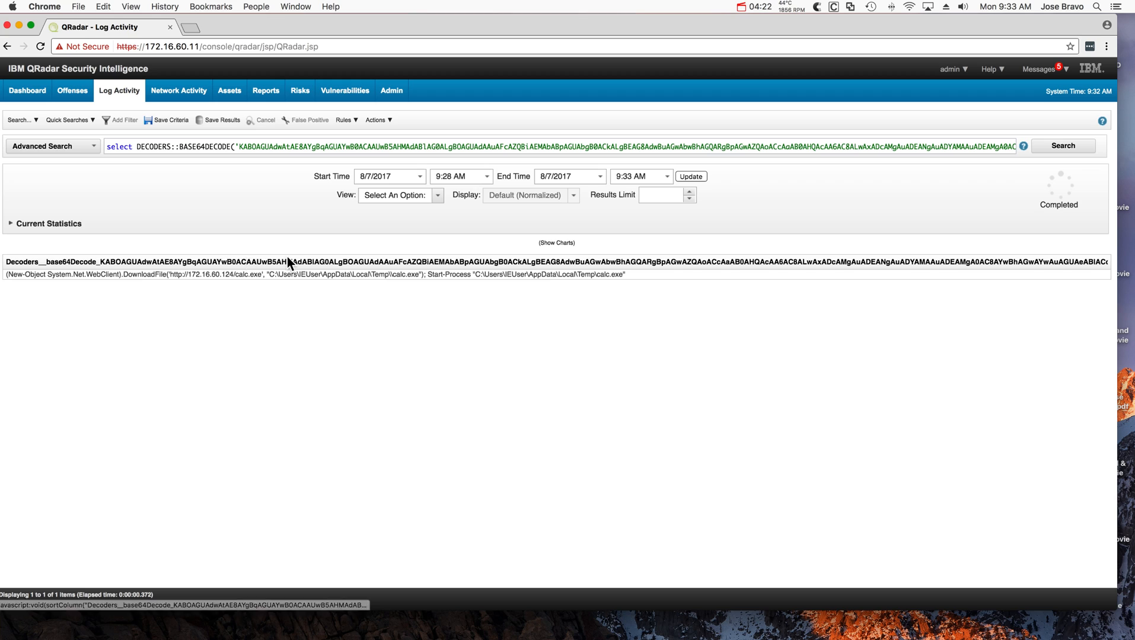
{"action": "mouse_move", "coordinate": [826, 256]}
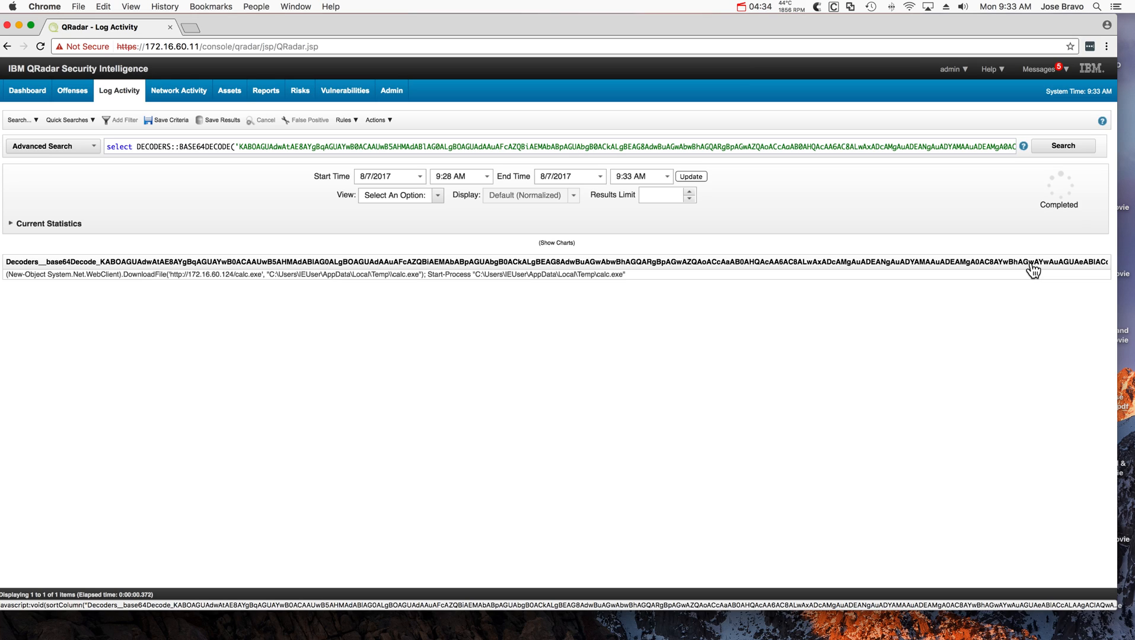
{"action": "mouse_move", "coordinate": [692, 269]}
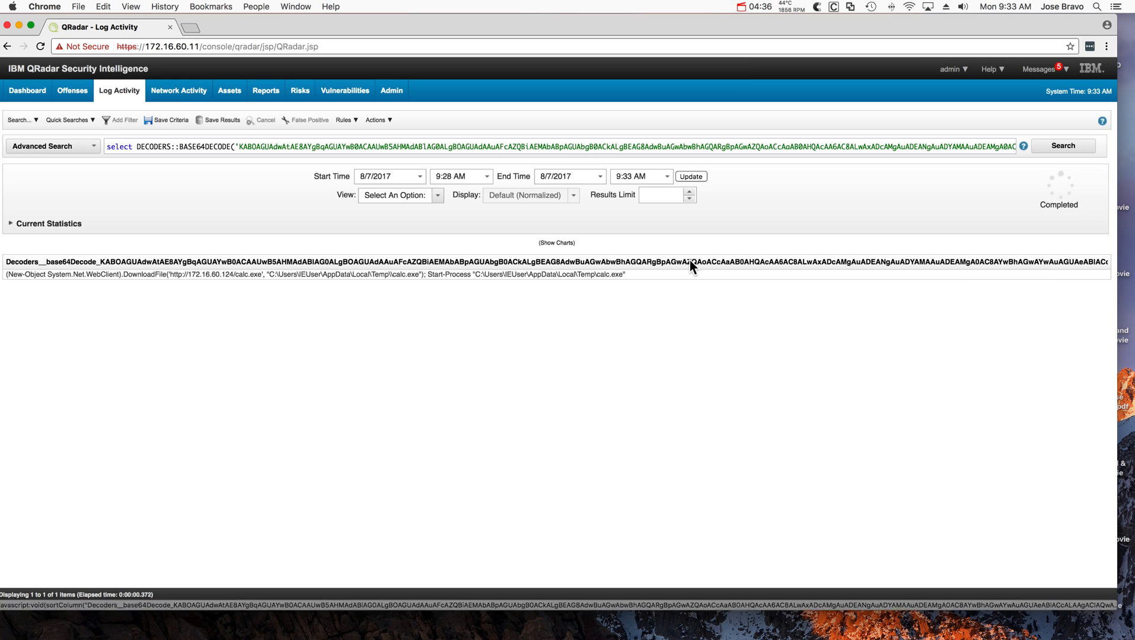
{"action": "mouse_move", "coordinate": [100, 300]}
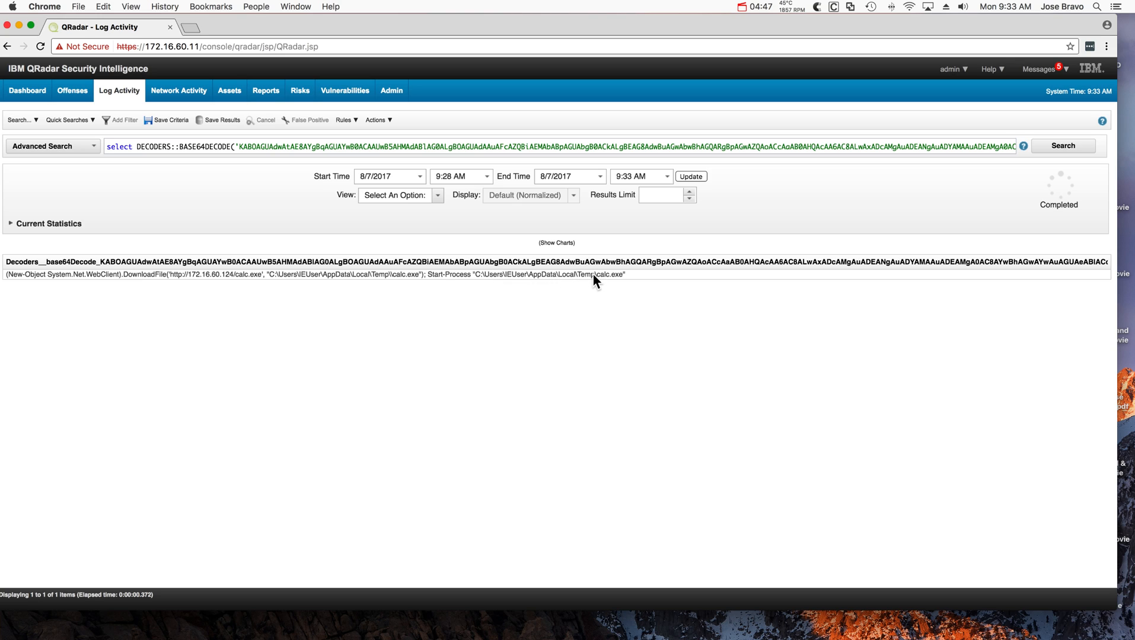
{"action": "mouse_move", "coordinate": [595, 281]}
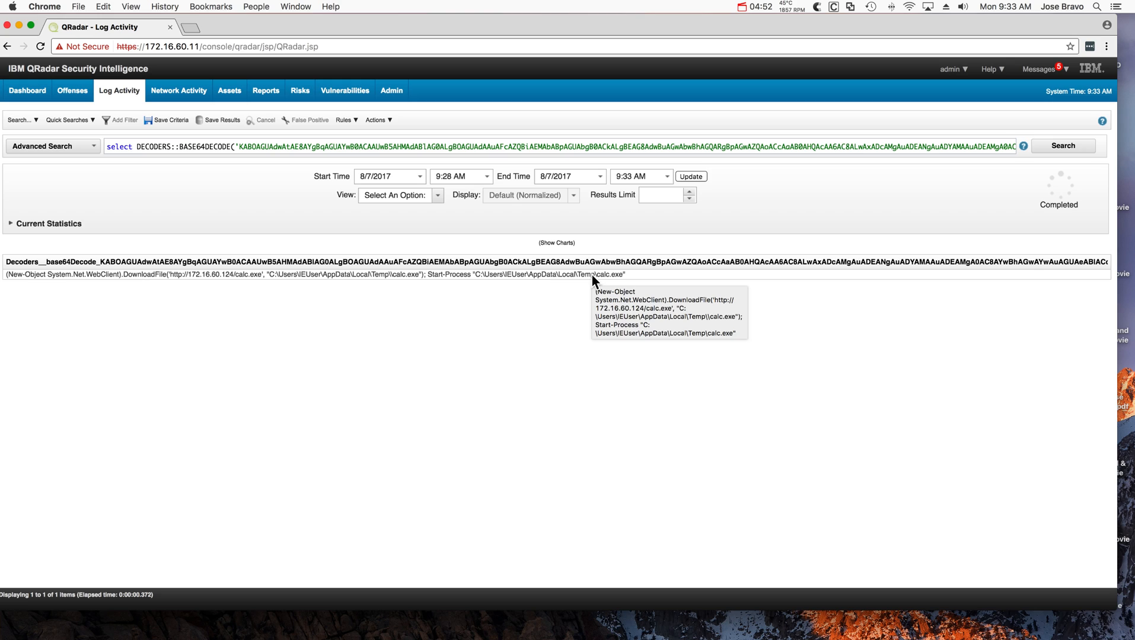
{"action": "mouse_move", "coordinate": [593, 283]}
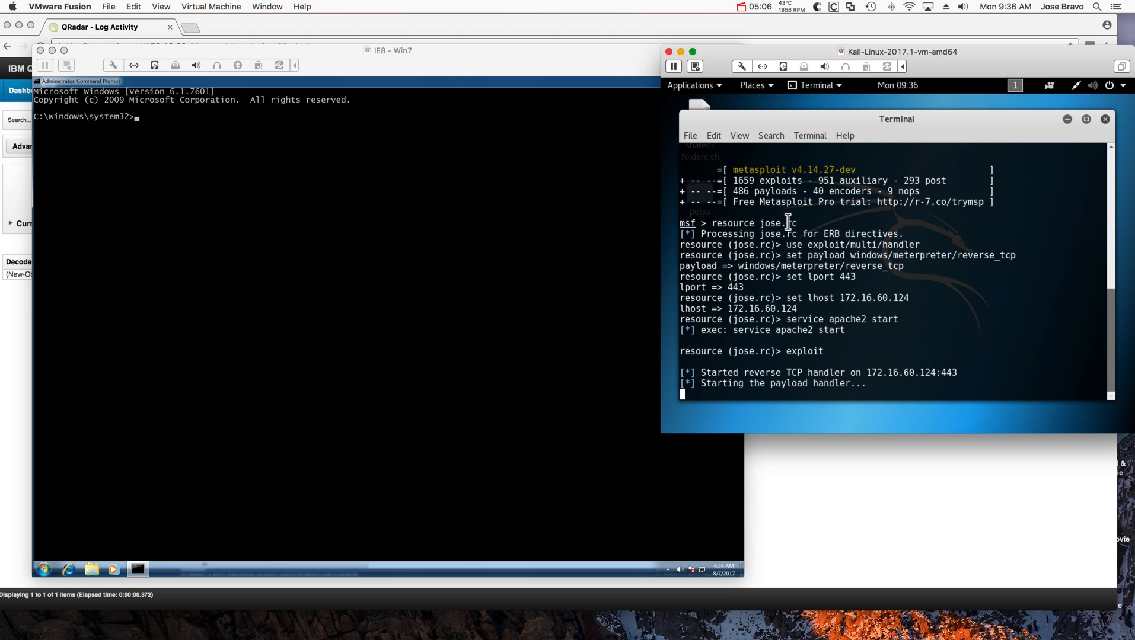
{"action": "mouse_move", "coordinate": [768, 268]}
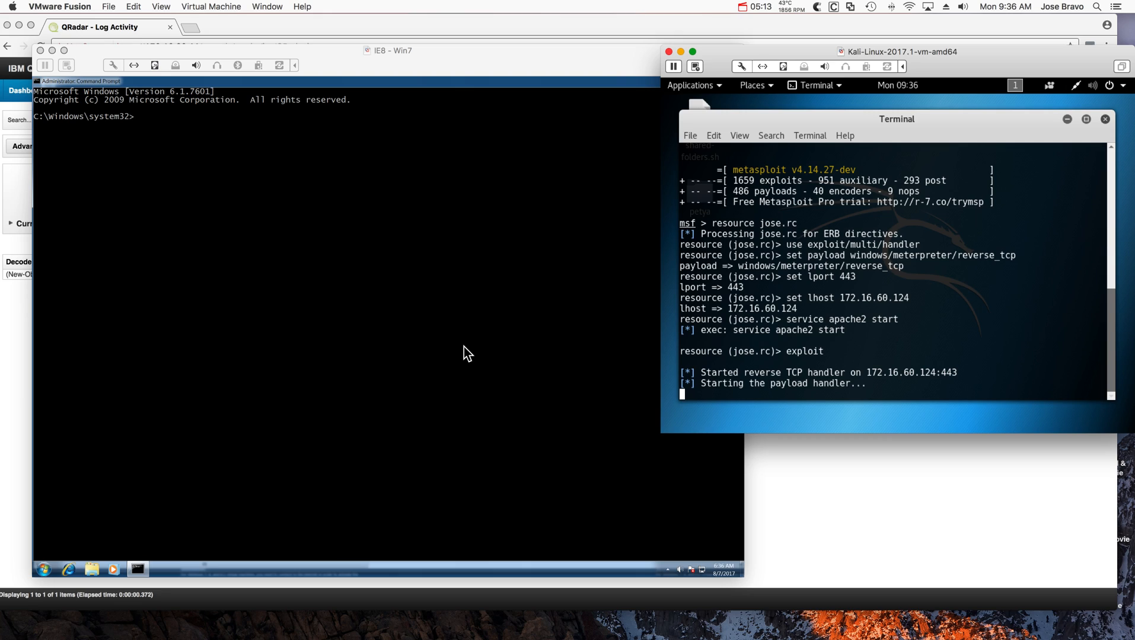
{"action": "mouse_move", "coordinate": [587, 310]}
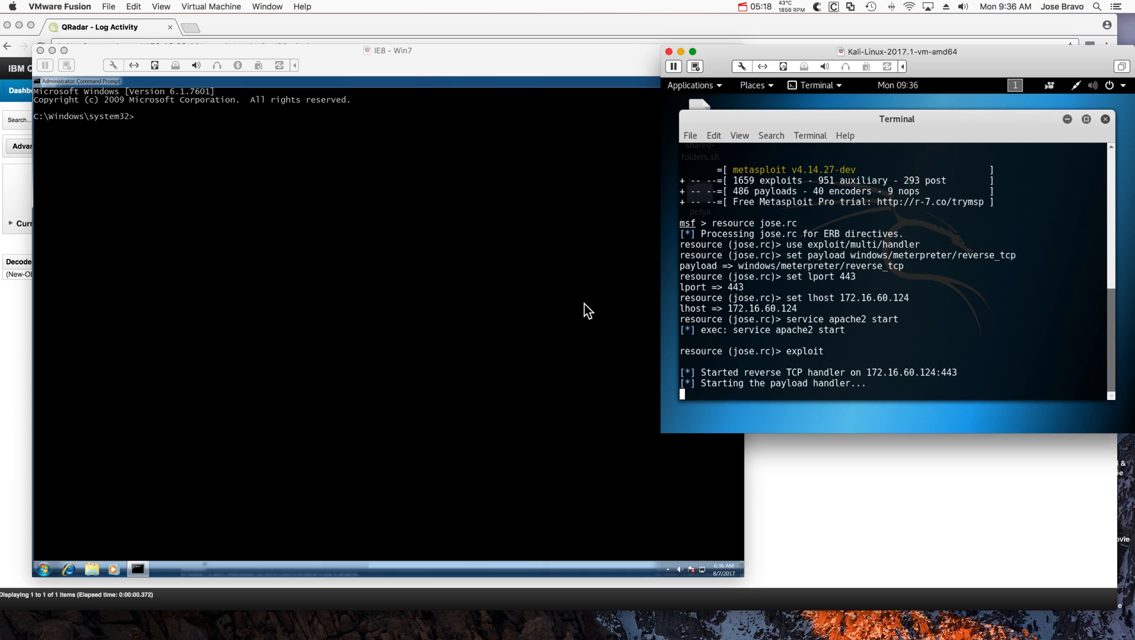
{"action": "mouse_move", "coordinate": [276, 317]}
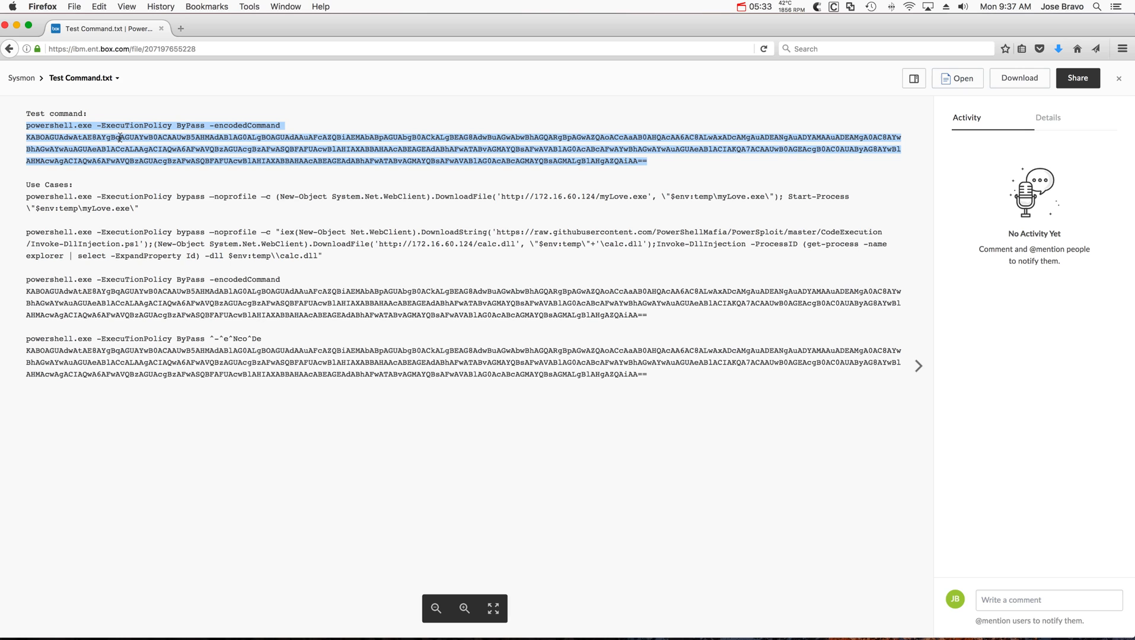
- Bring up the copy menu for the highlighted first powershell.exe -encodedCommand line
{"action": "right_click", "coordinate": [121, 138]}
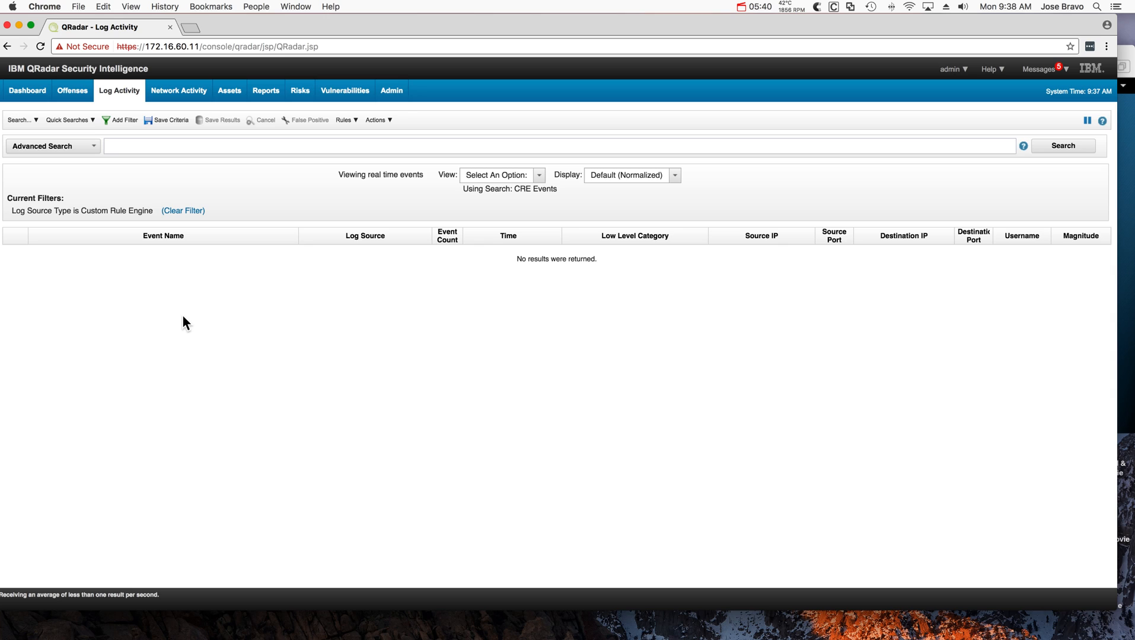
{"action": "mouse_move", "coordinate": [121, 107]}
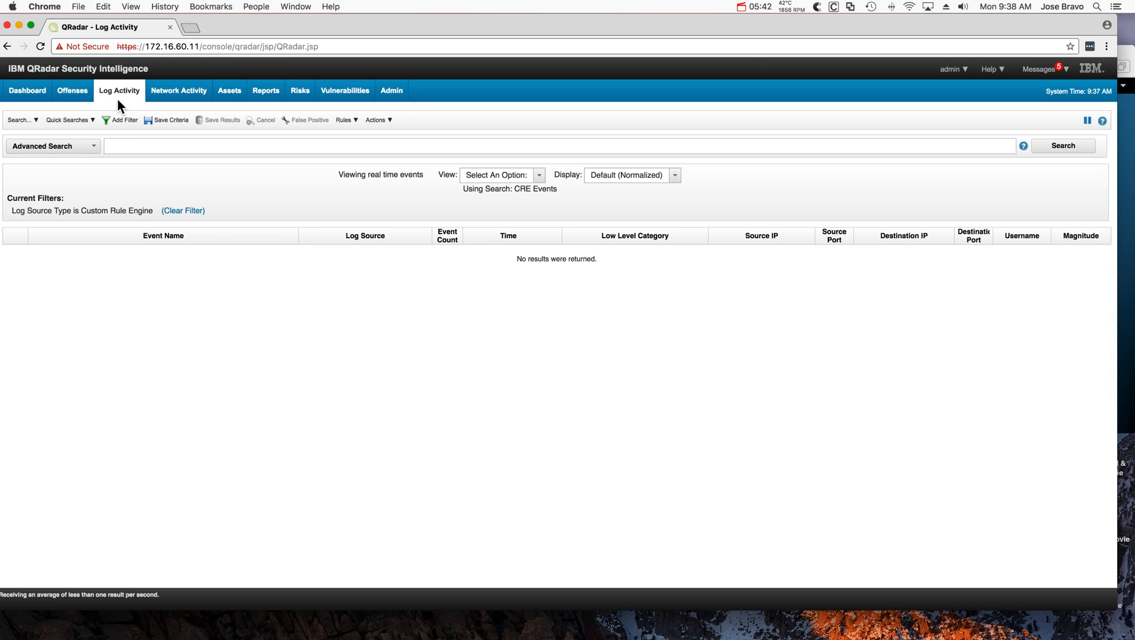
{"action": "mouse_move", "coordinate": [71, 221]}
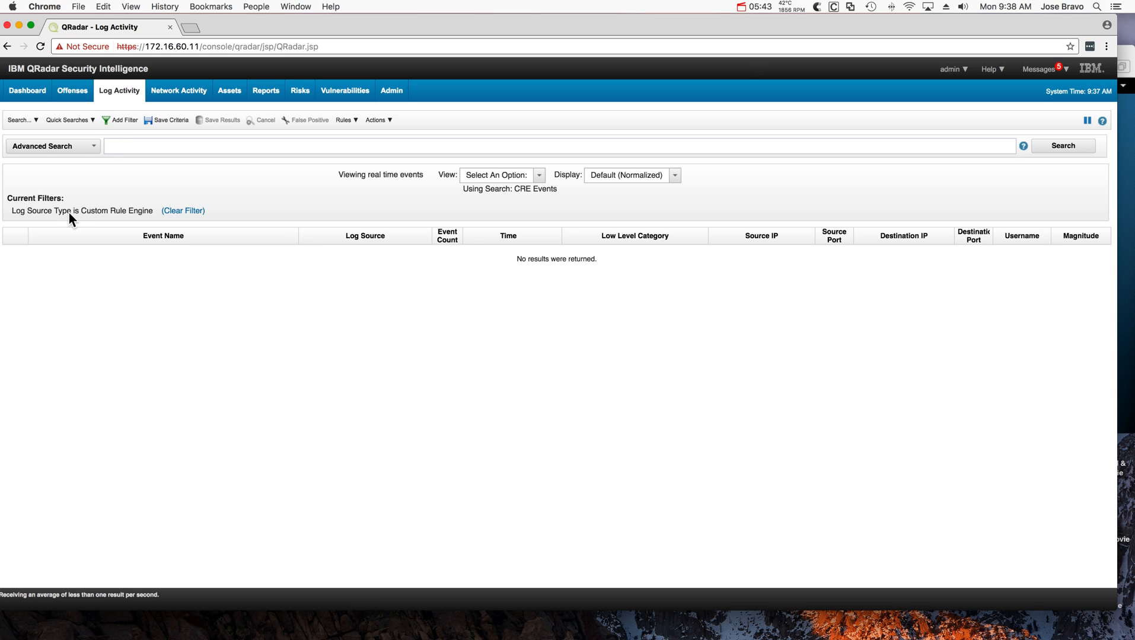
{"action": "mouse_move", "coordinate": [71, 222]}
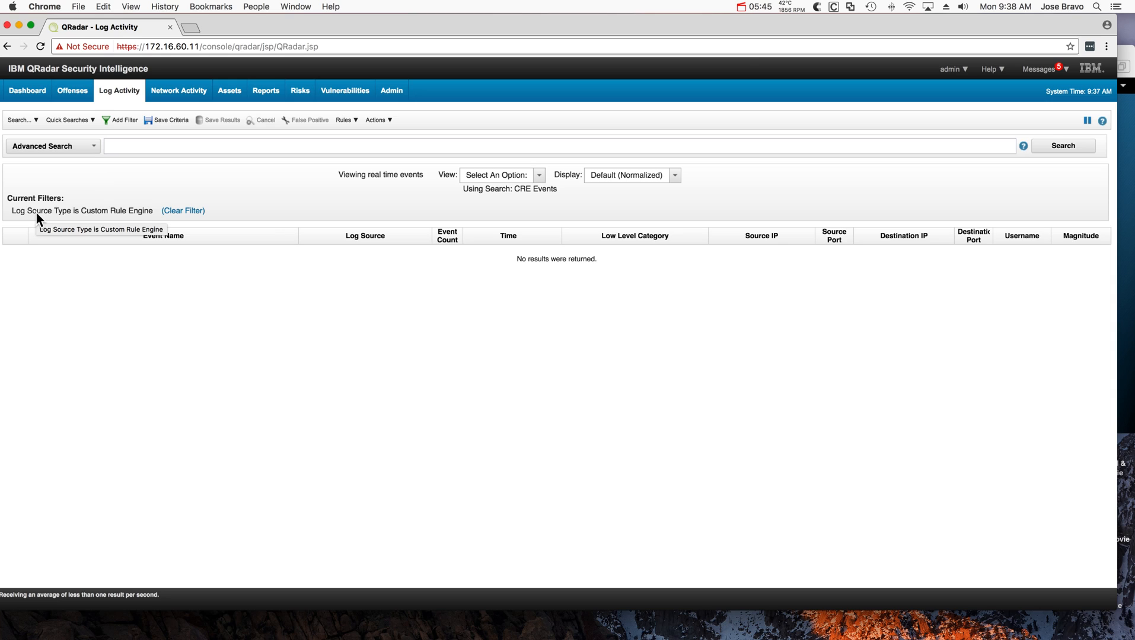
{"action": "mouse_move", "coordinate": [69, 217]}
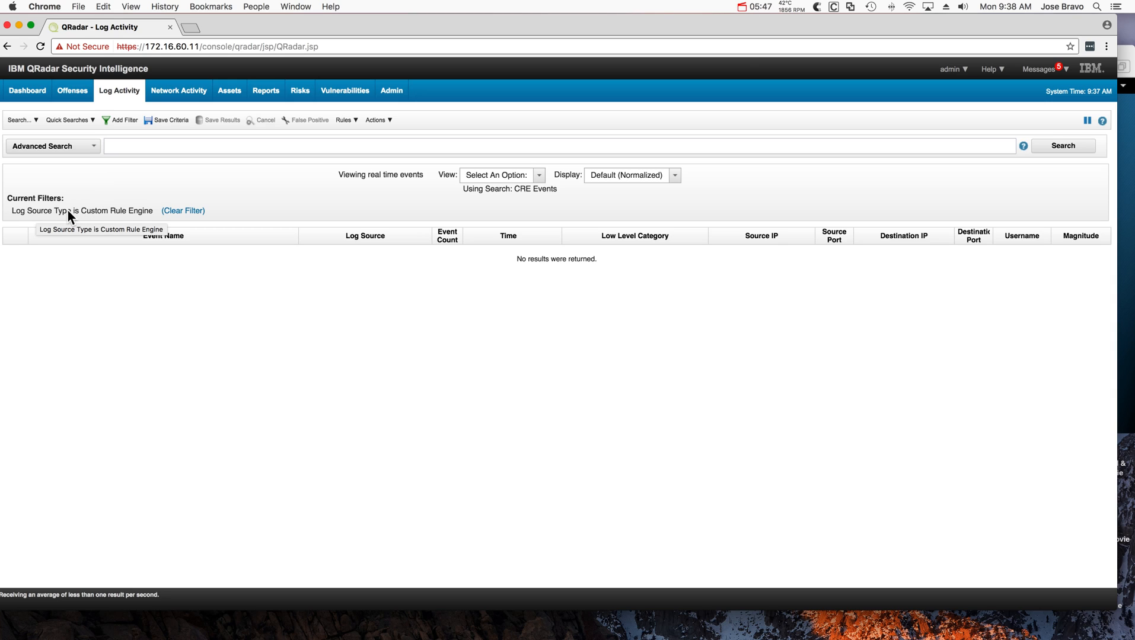
{"action": "mouse_move", "coordinate": [143, 216]}
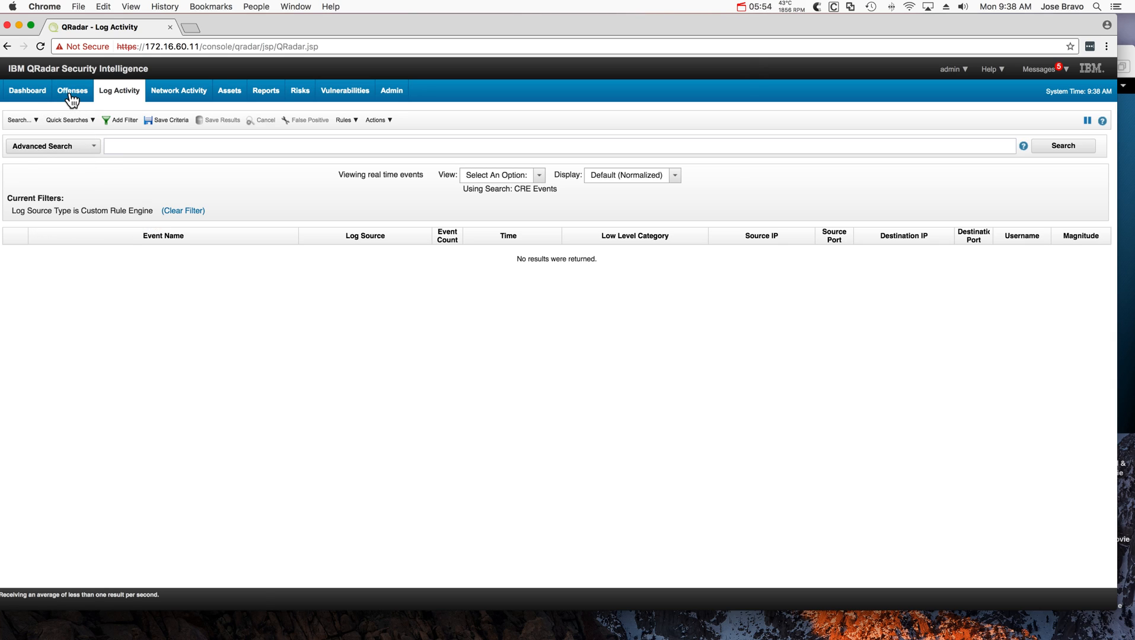
- Go to the Offenses tab's All Offenses view, which shows no results
{"action": "left_click", "coordinate": [71, 90]}
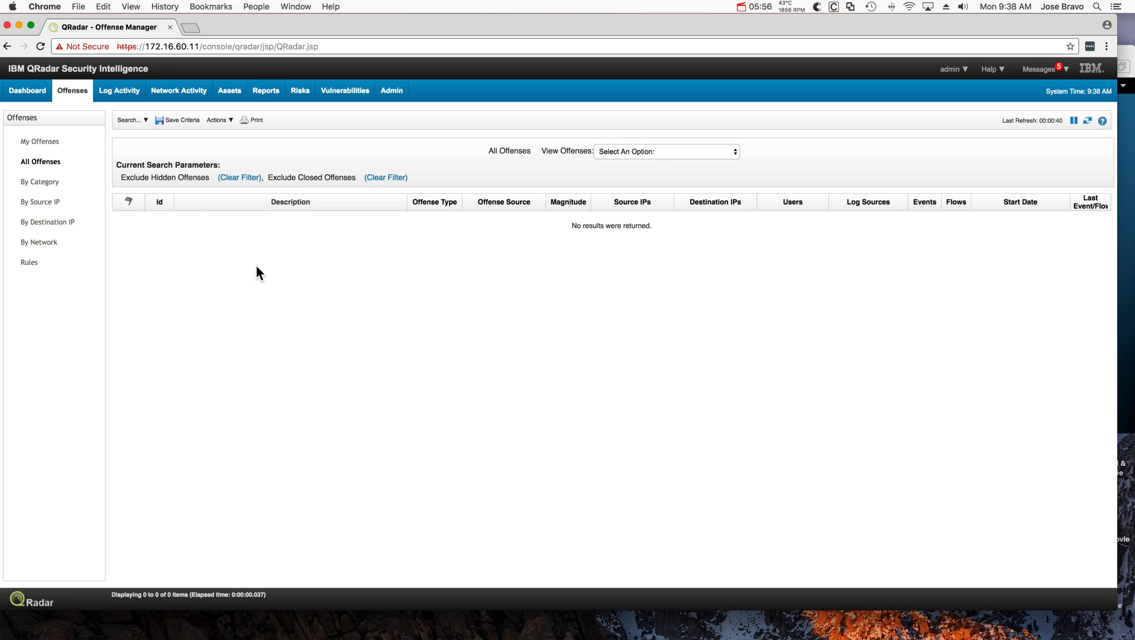
{"action": "left_click", "coordinate": [120, 90]}
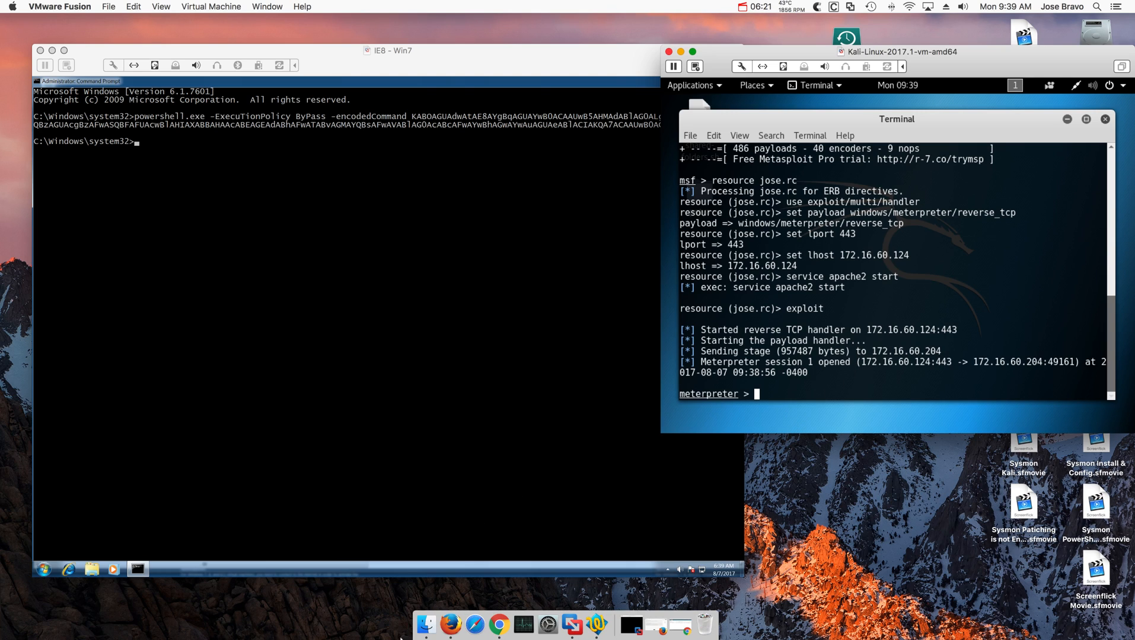
- Return to the QRadar browser window after running the encoded command on Win7
{"action": "left_click", "coordinate": [499, 624]}
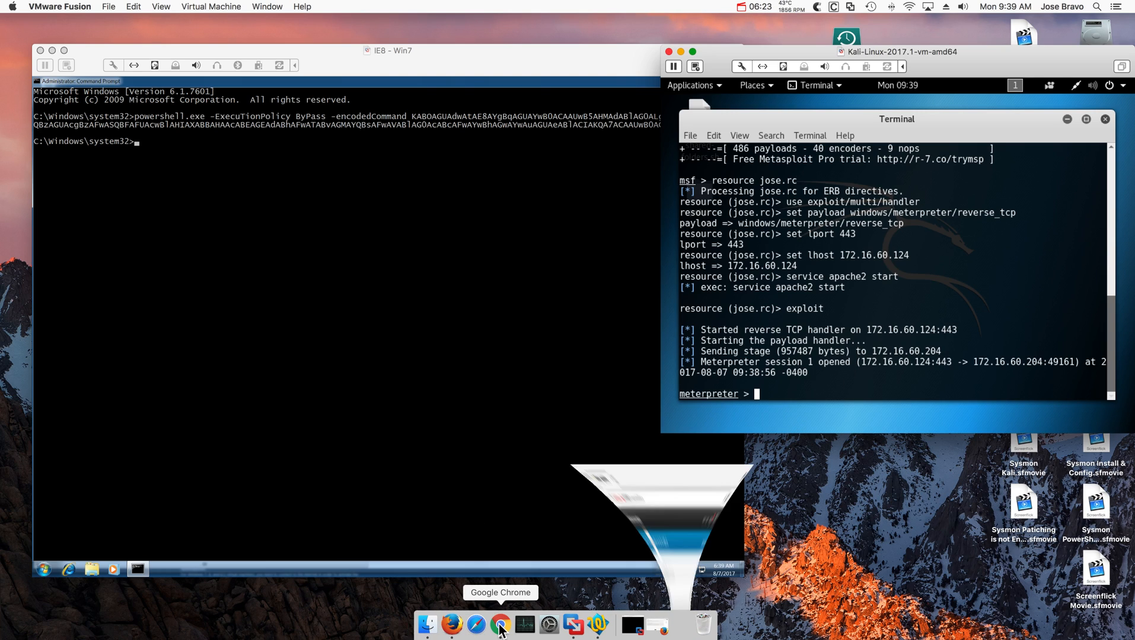
- Review the five CRE Sysmon alerts for 172.16.60.204, including the encoded PowerShell detection
{"action": "left_click", "coordinate": [500, 632]}
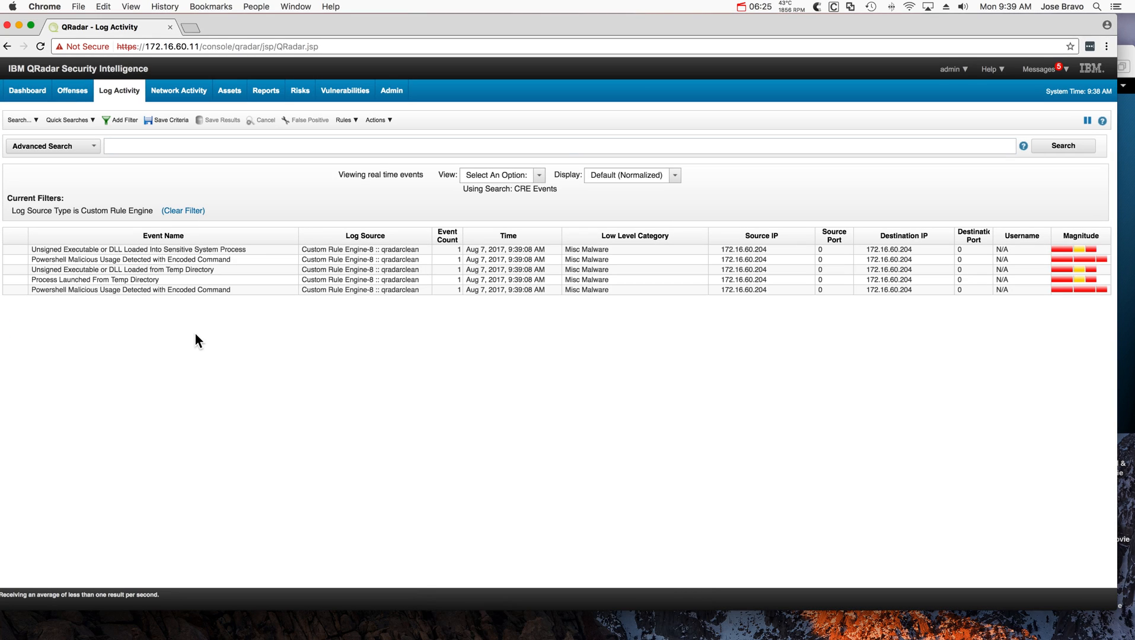
{"action": "mouse_move", "coordinate": [192, 282]}
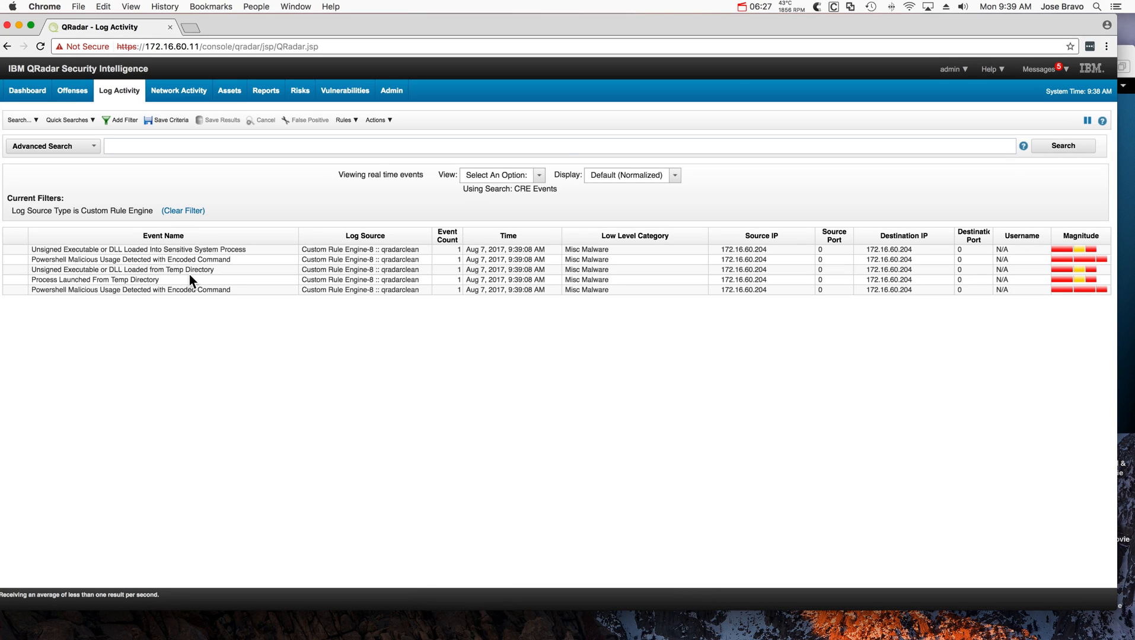
{"action": "mouse_move", "coordinate": [187, 271]}
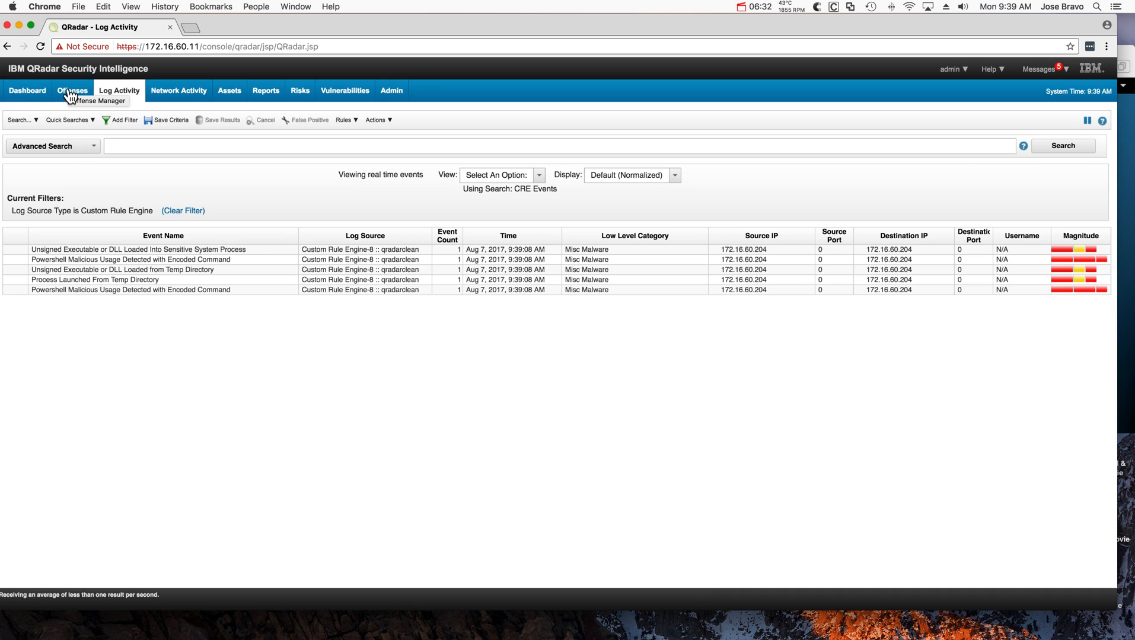
- Open offense 17 for source 172.16.60.204 and expand its Display menu
{"action": "left_click", "coordinate": [71, 90]}
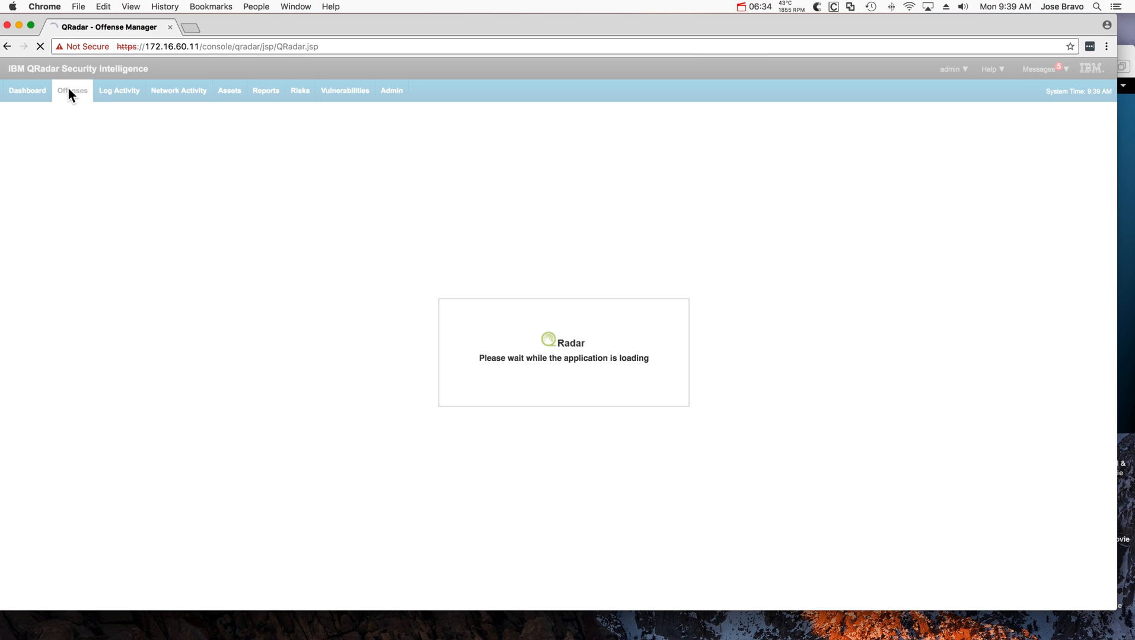
{"action": "left_click", "coordinate": [71, 90]}
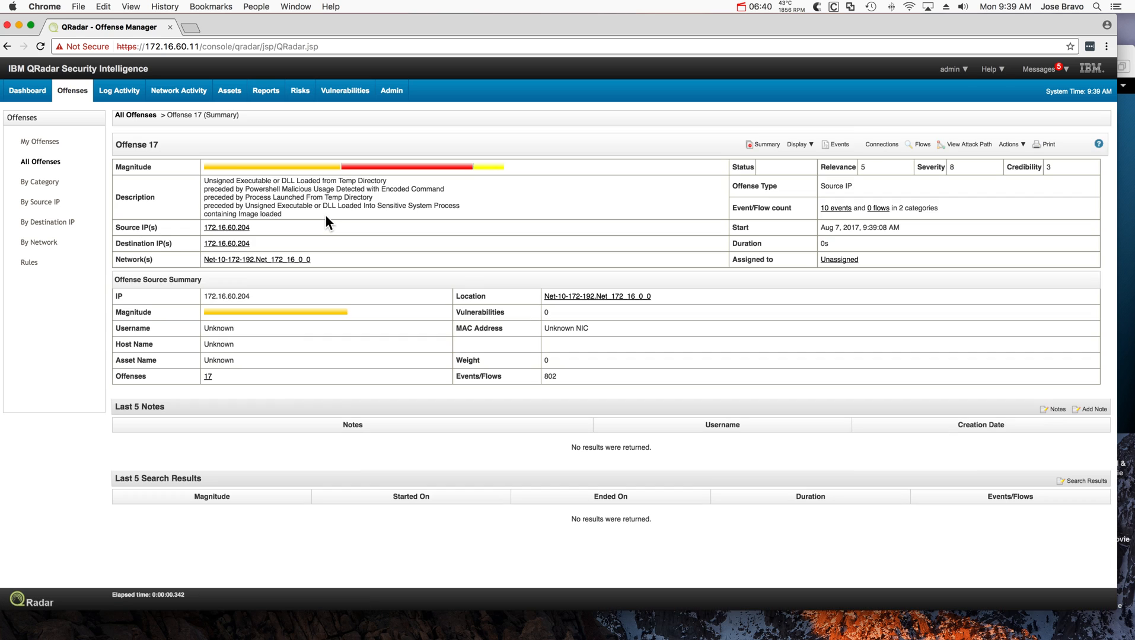
{"action": "mouse_move", "coordinate": [714, 231]}
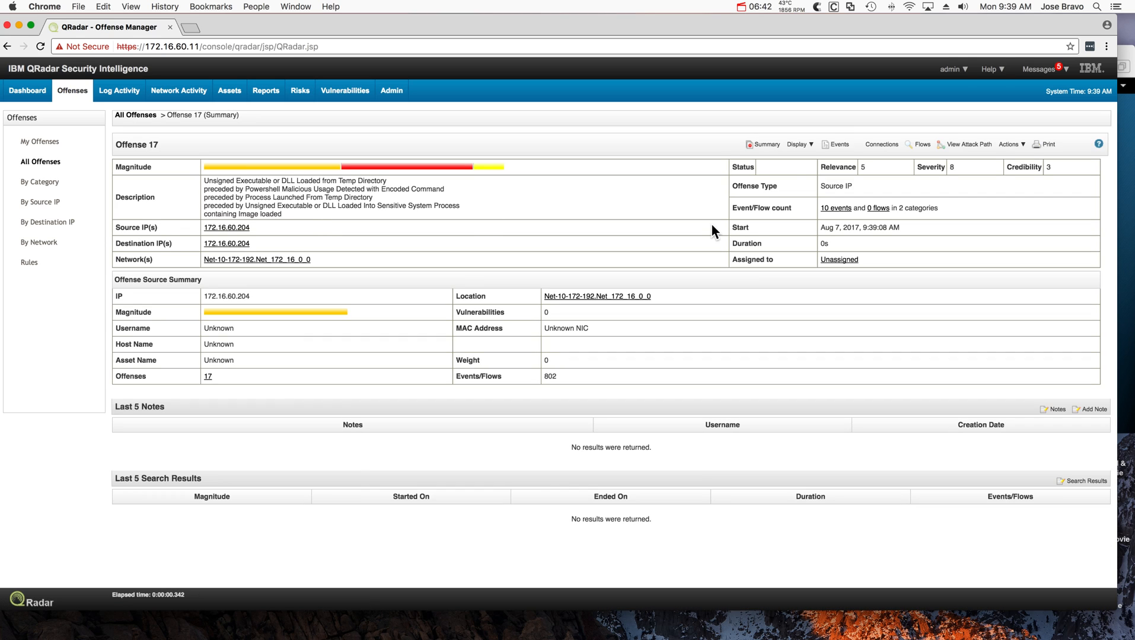
{"action": "left_click", "coordinate": [798, 144]}
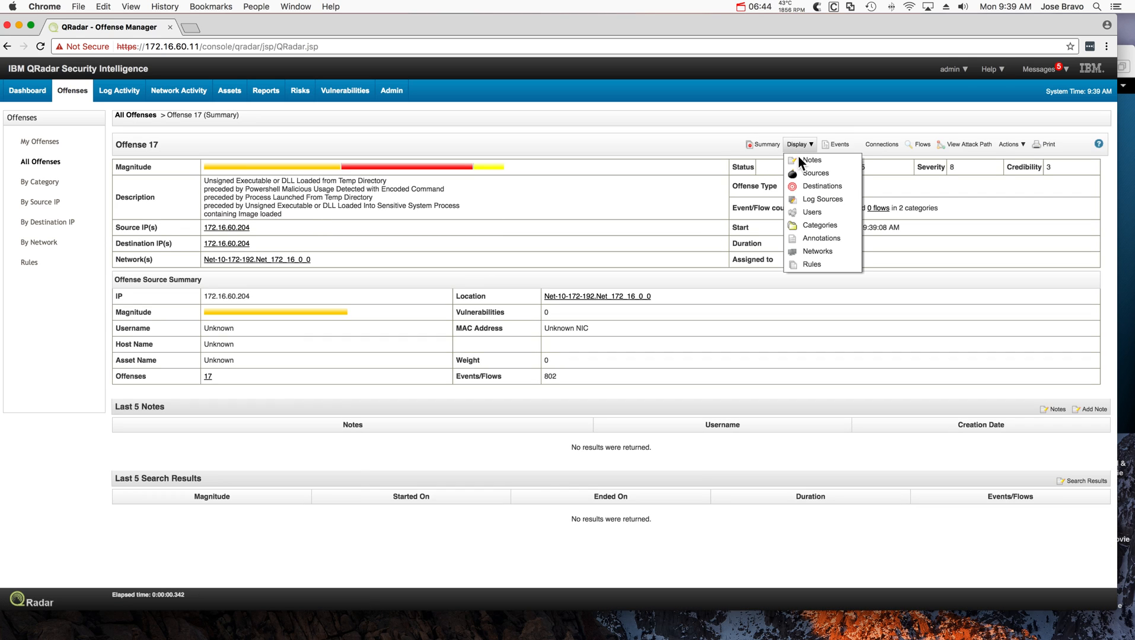
{"action": "mouse_move", "coordinate": [806, 271]}
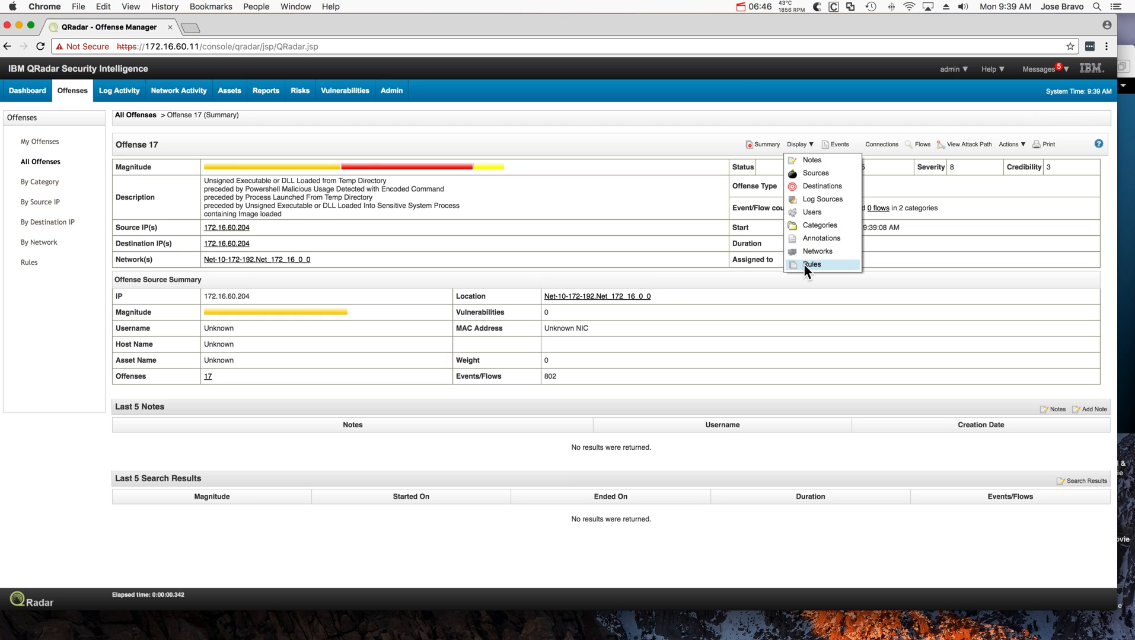
- Show offense 17's four rules and select Powershell Malicious Usage Detected with Encoded Command
{"action": "left_click", "coordinate": [812, 265]}
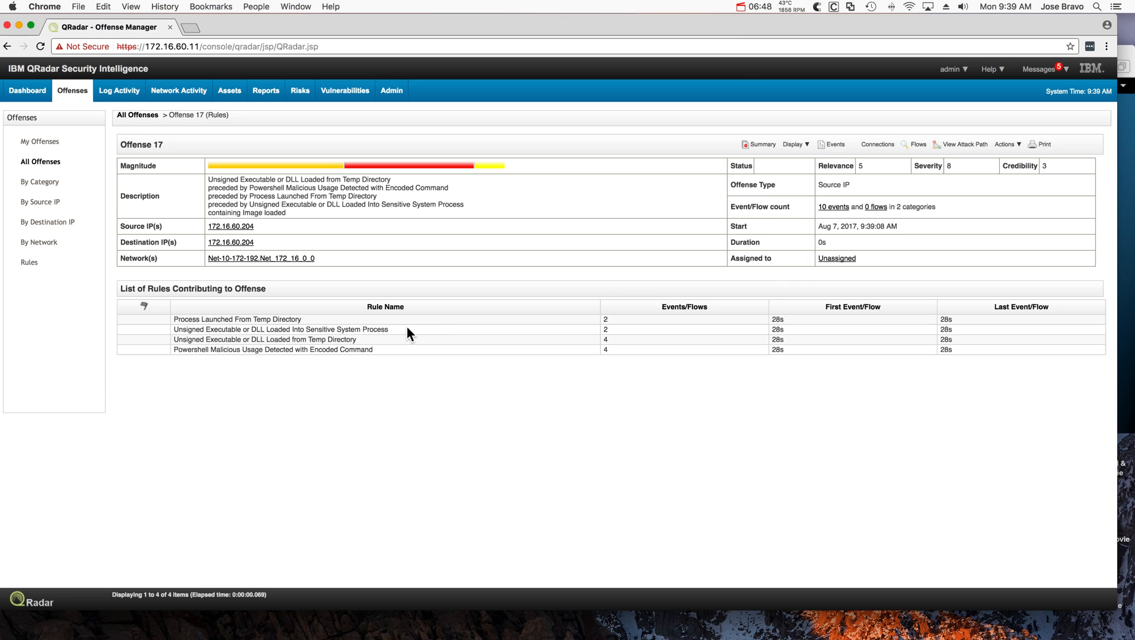
{"action": "mouse_move", "coordinate": [278, 354]}
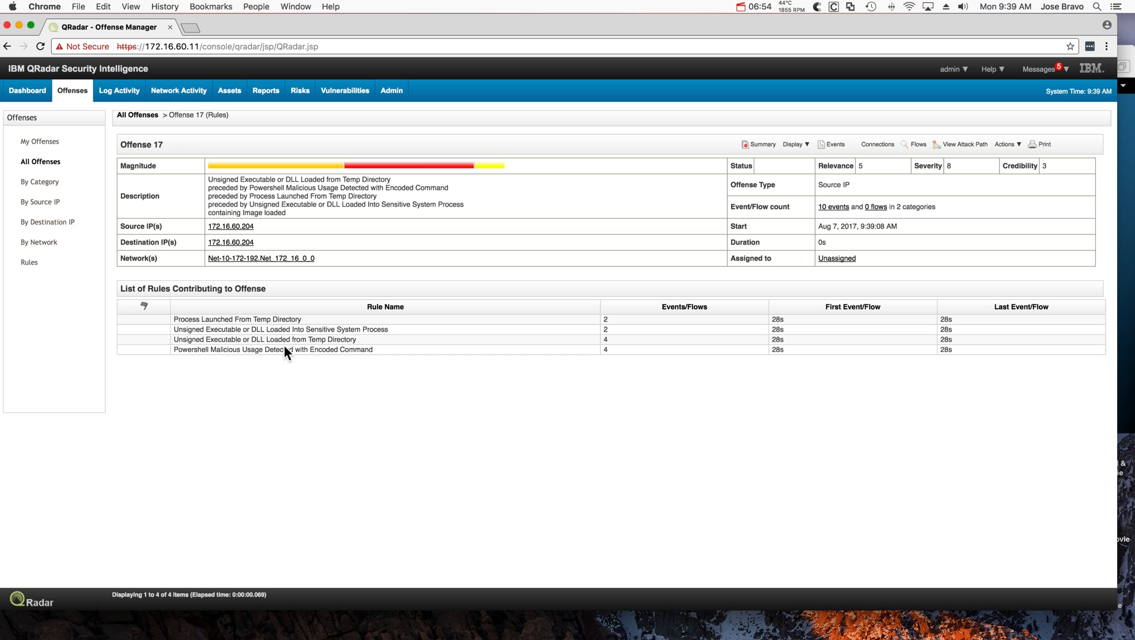
{"action": "left_click", "coordinate": [272, 350]}
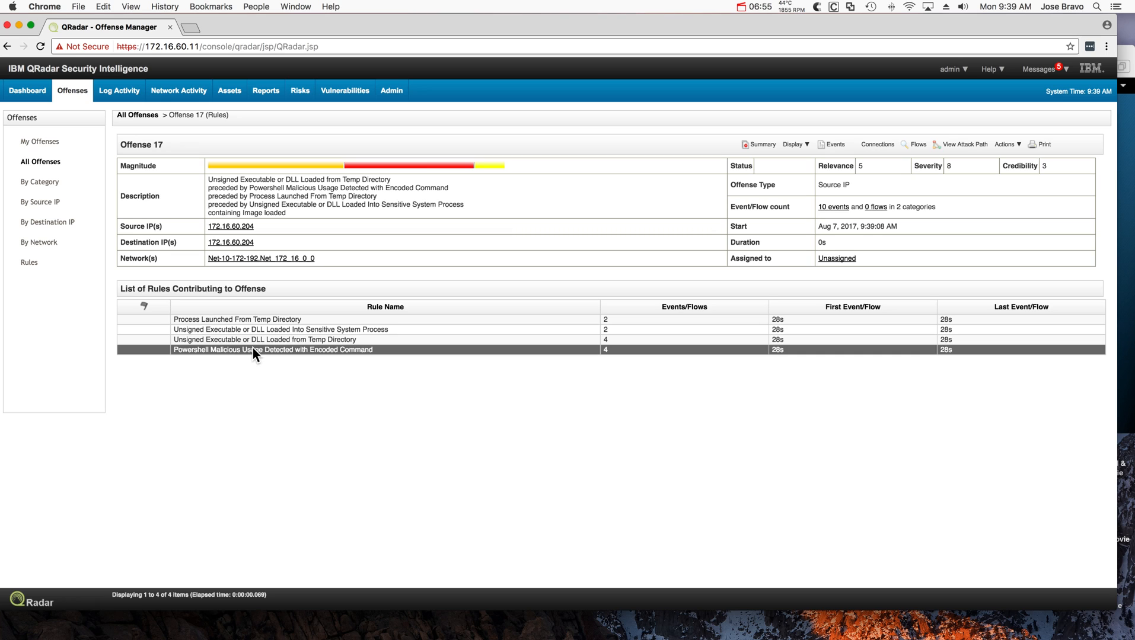
- Open the PowerShell encoded-command rule in the Rule Test Stack Editor
{"action": "double_click", "coordinate": [255, 350]}
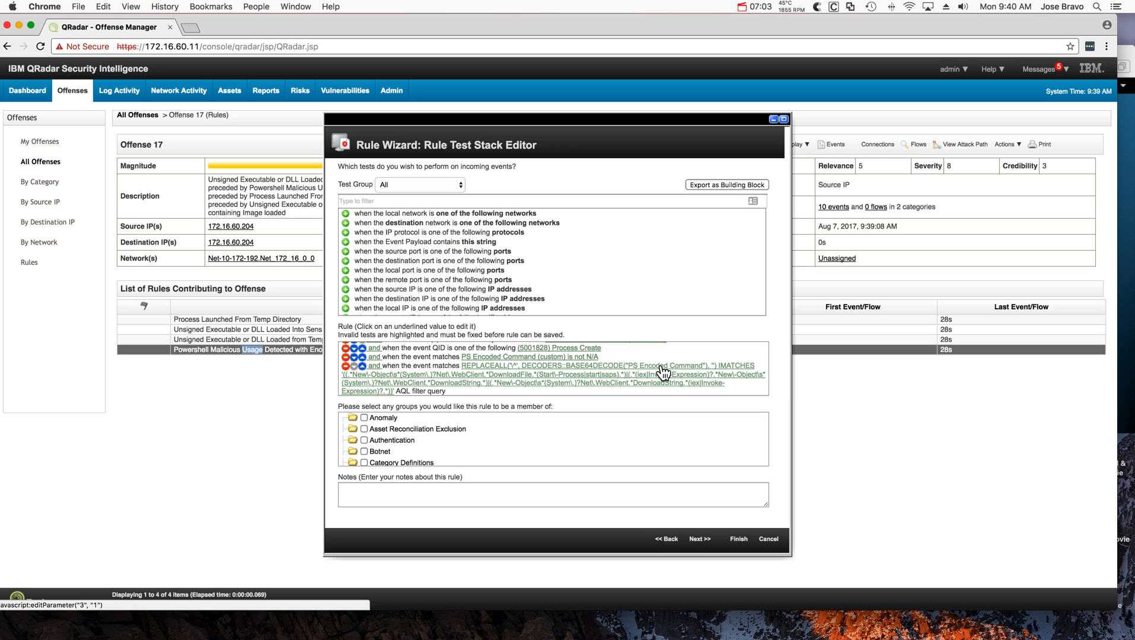
{"action": "mouse_move", "coordinate": [647, 377]}
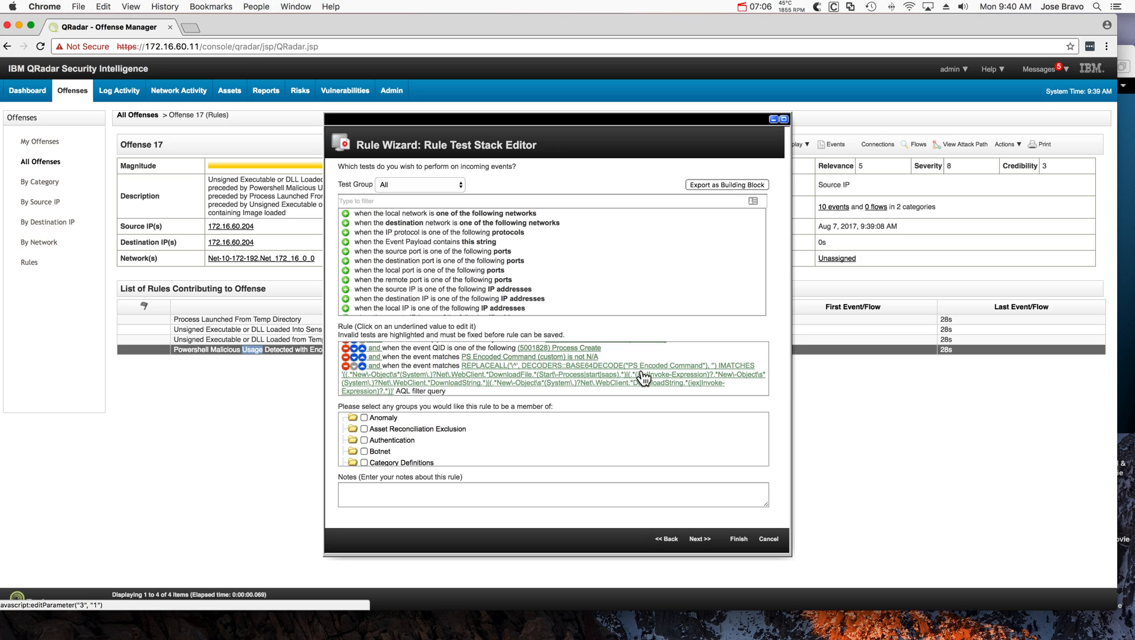